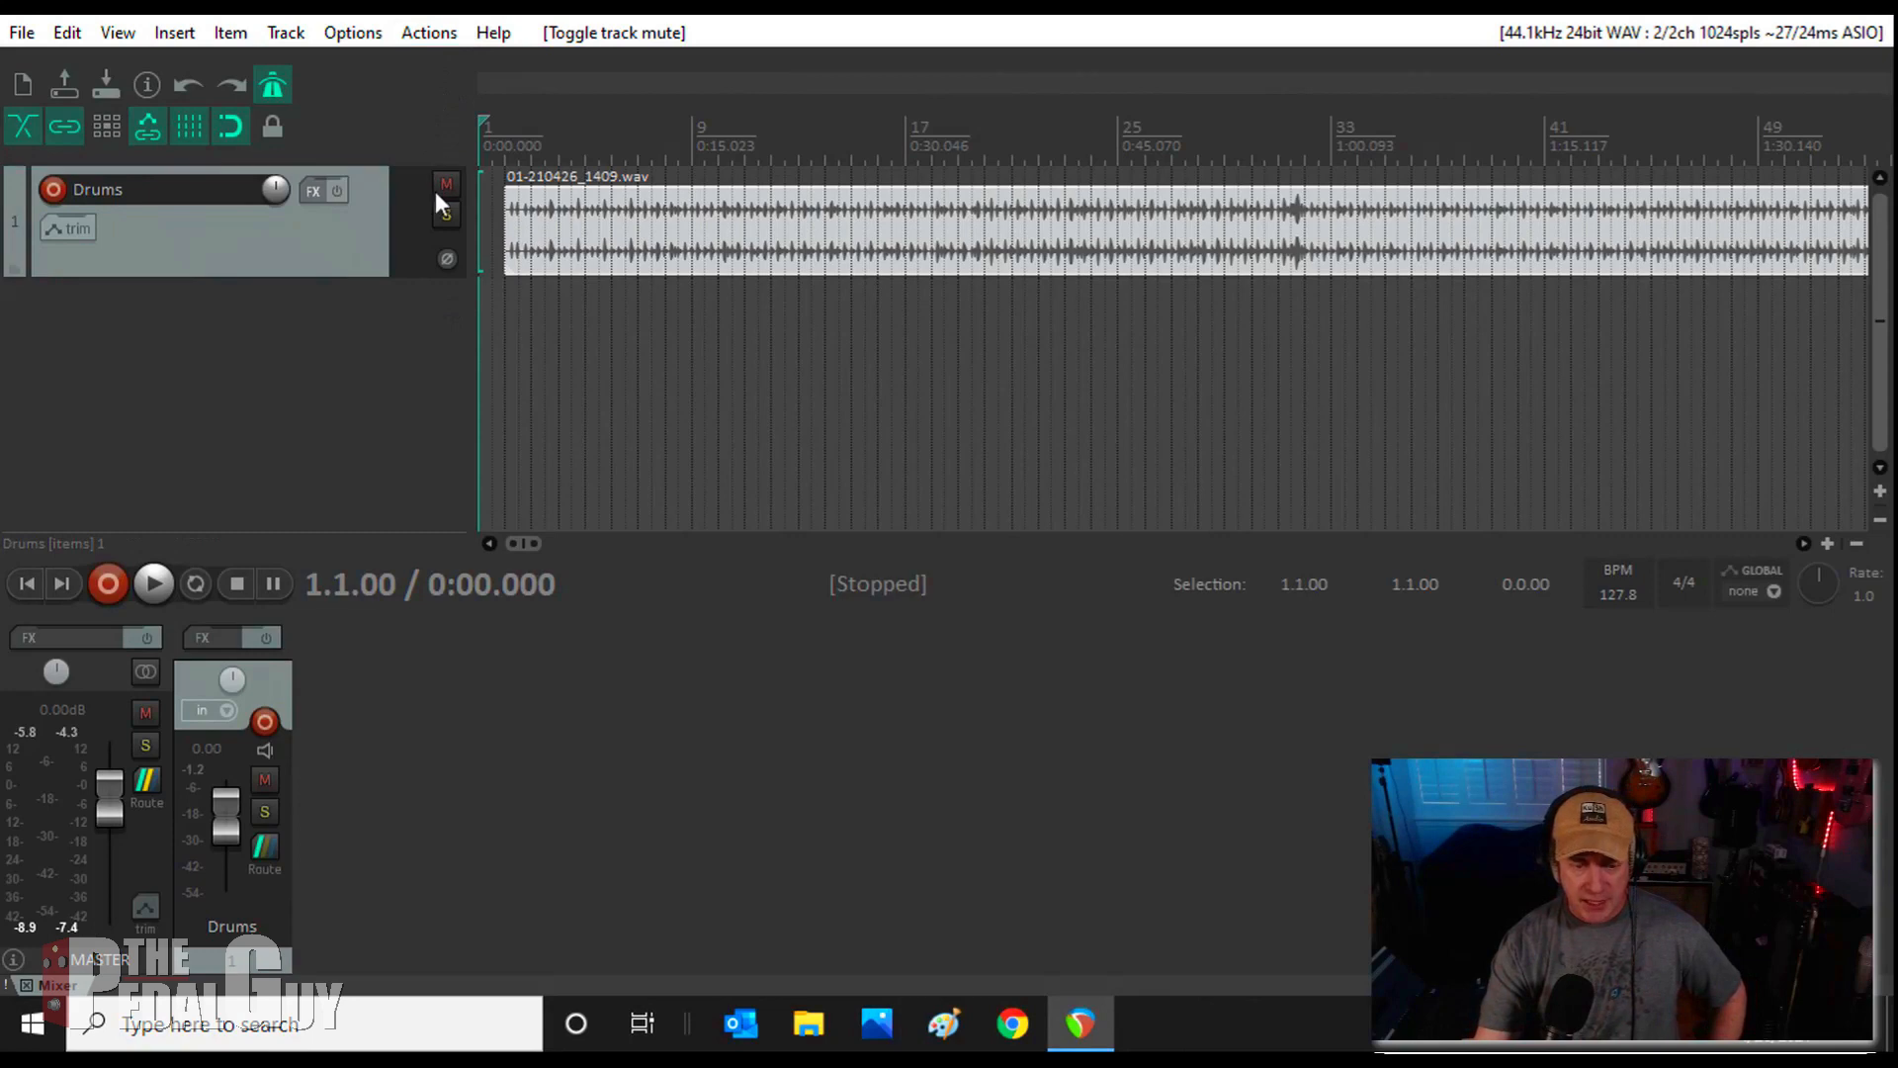
Step: Mute the Drums track with its M button
click(446, 185)
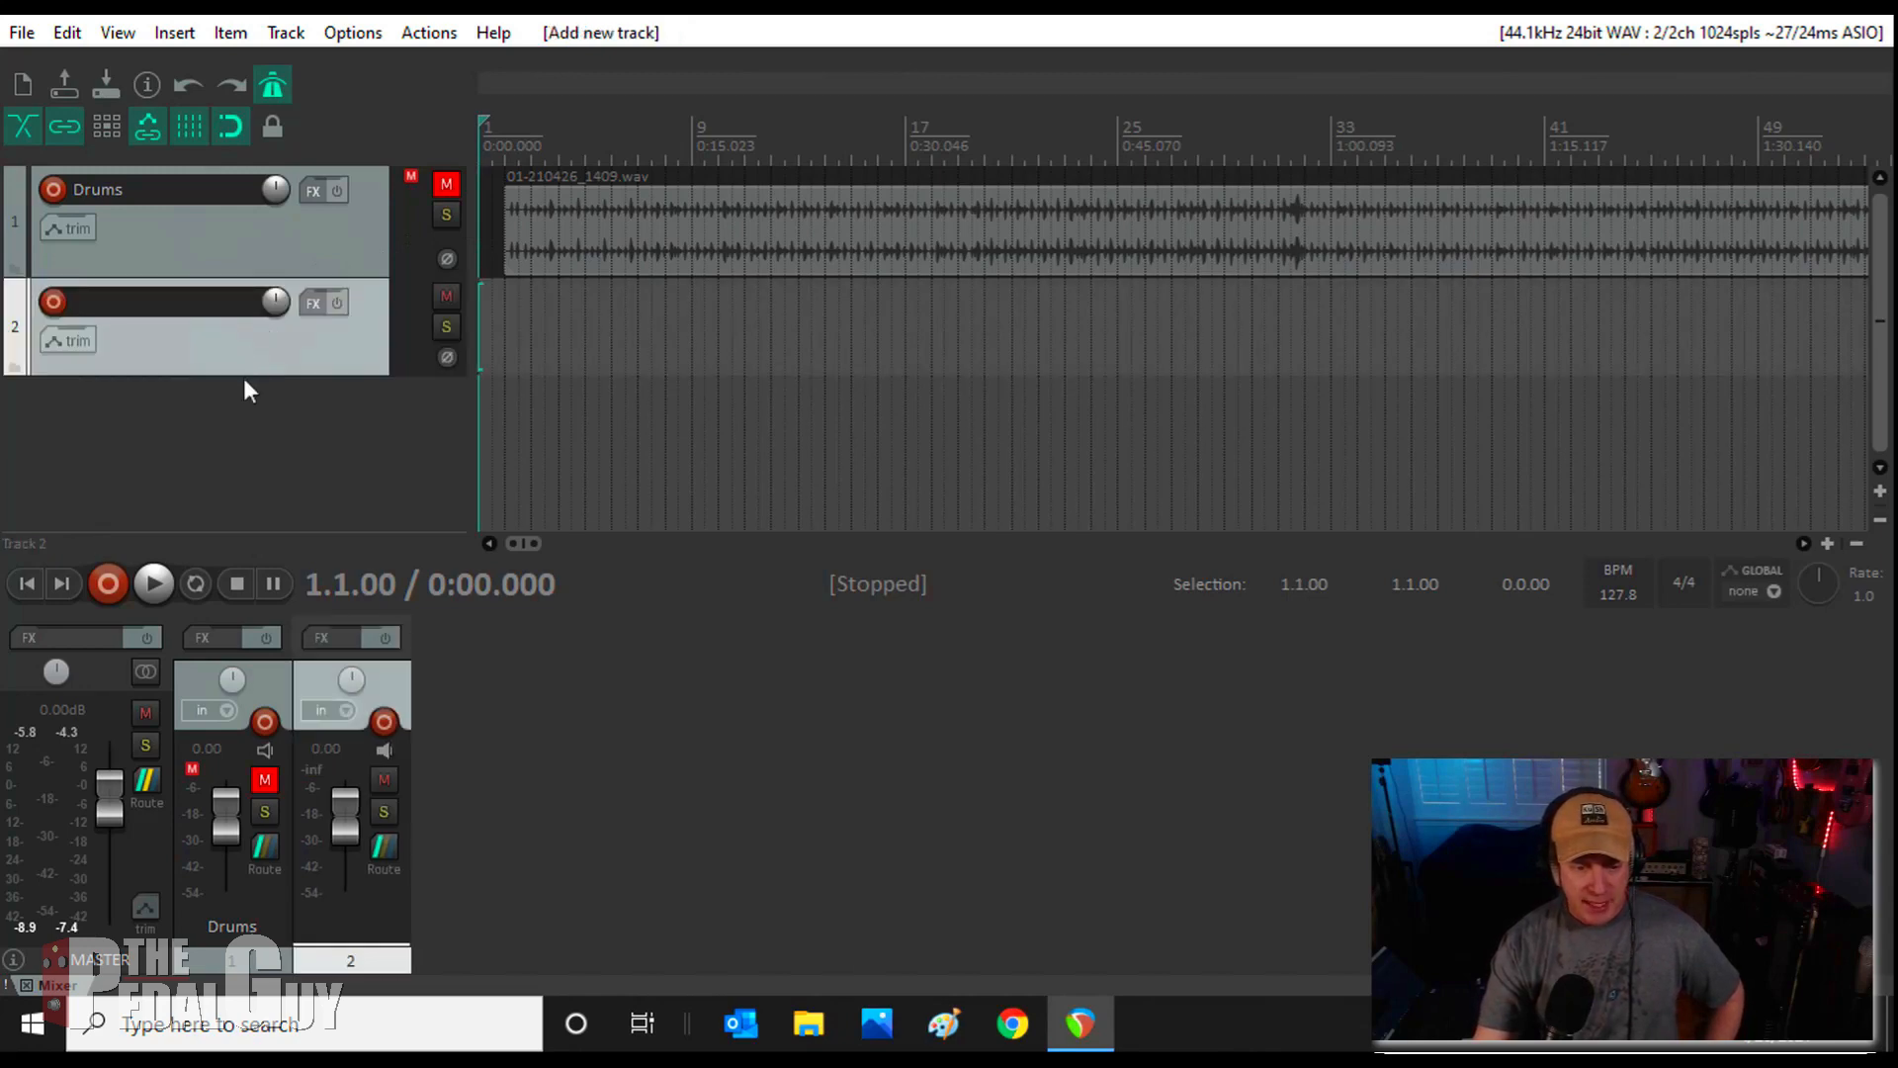
mouse_move(253, 382)
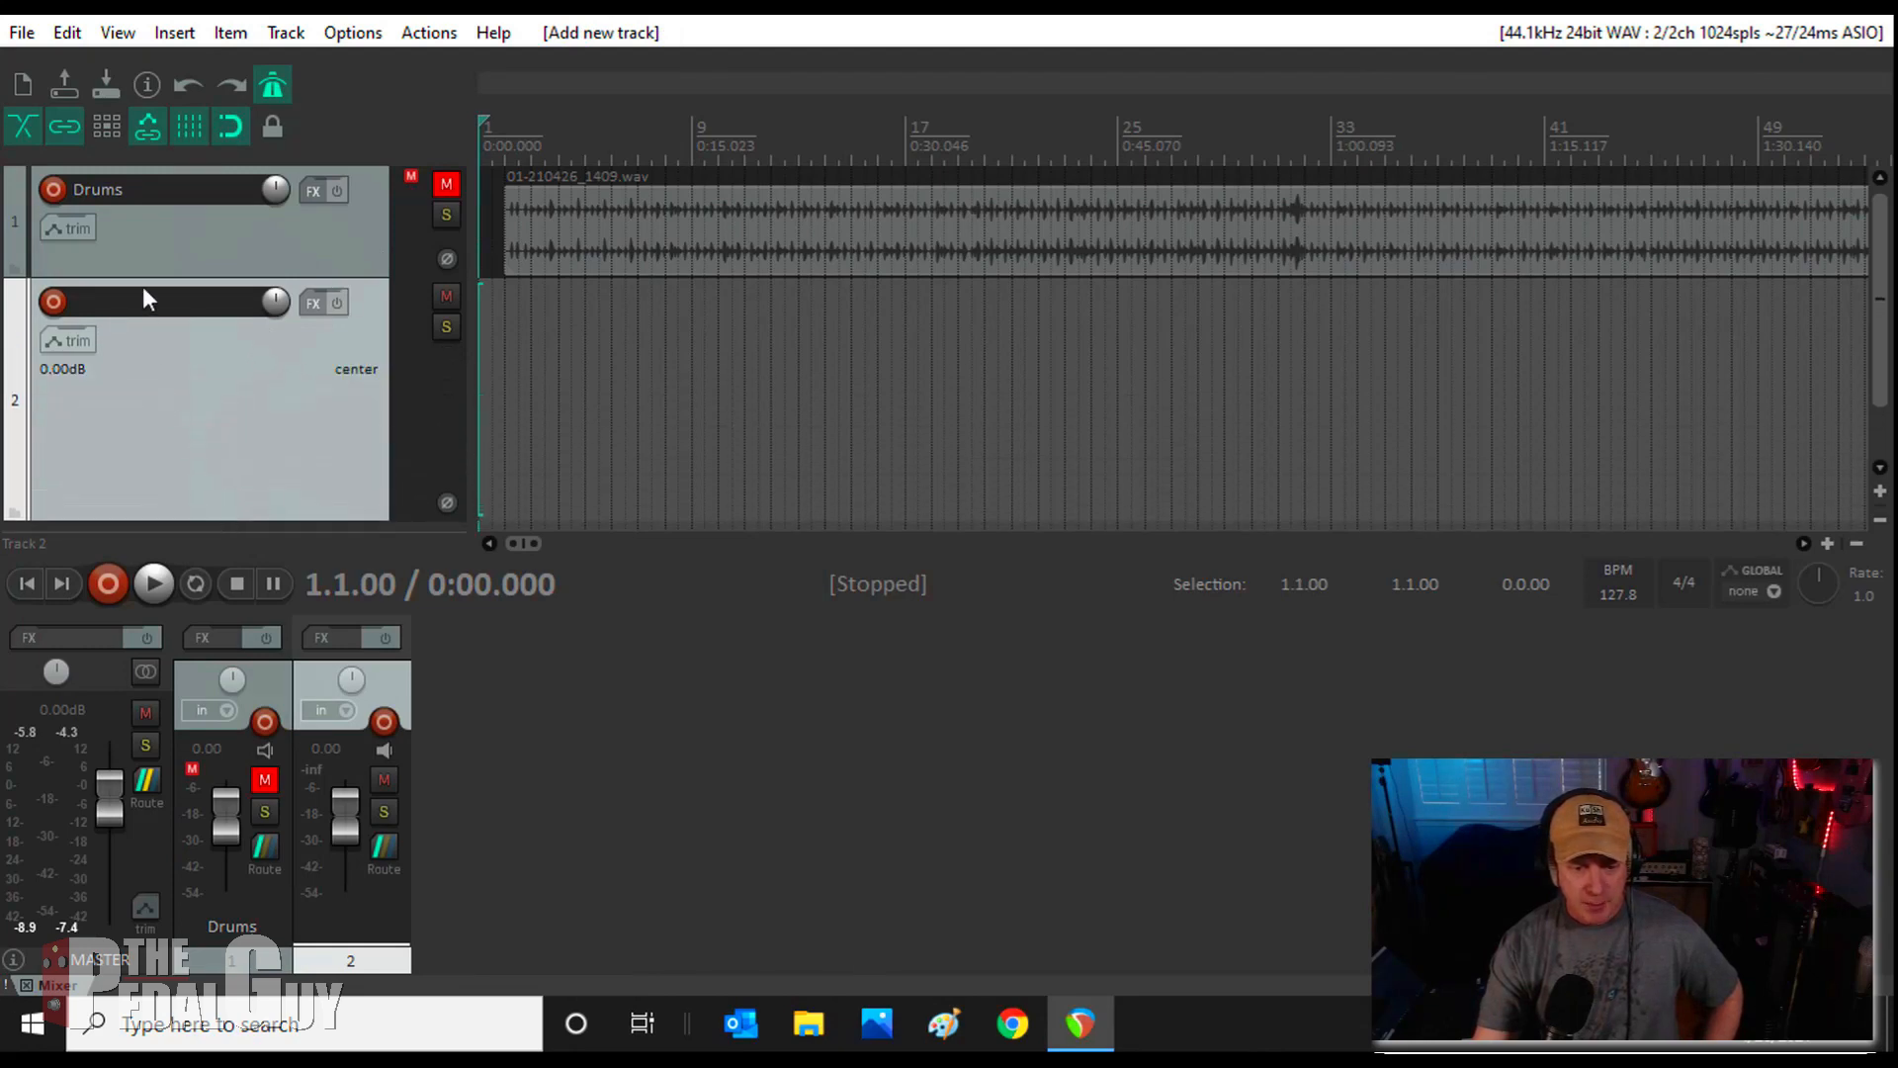
Step: Rename track 2 to 'Bass'
double_click(158, 301)
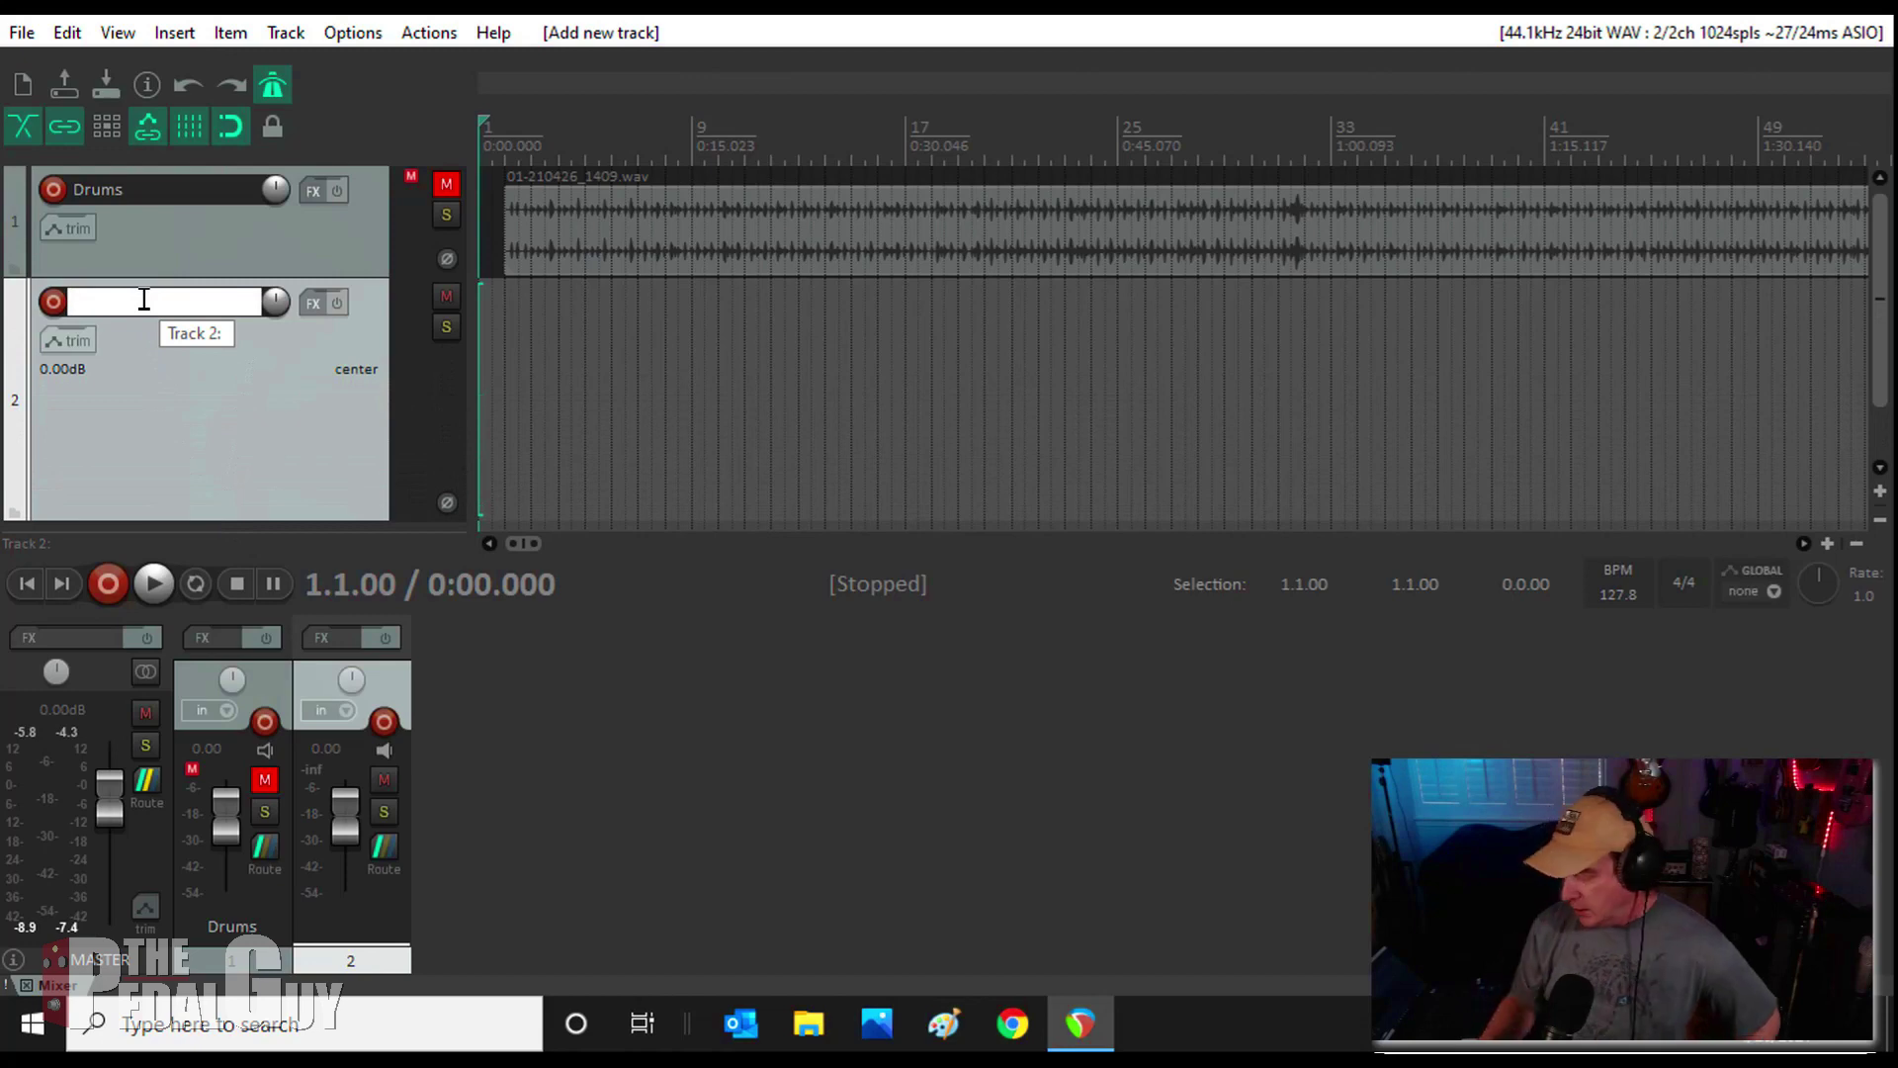
text(B)
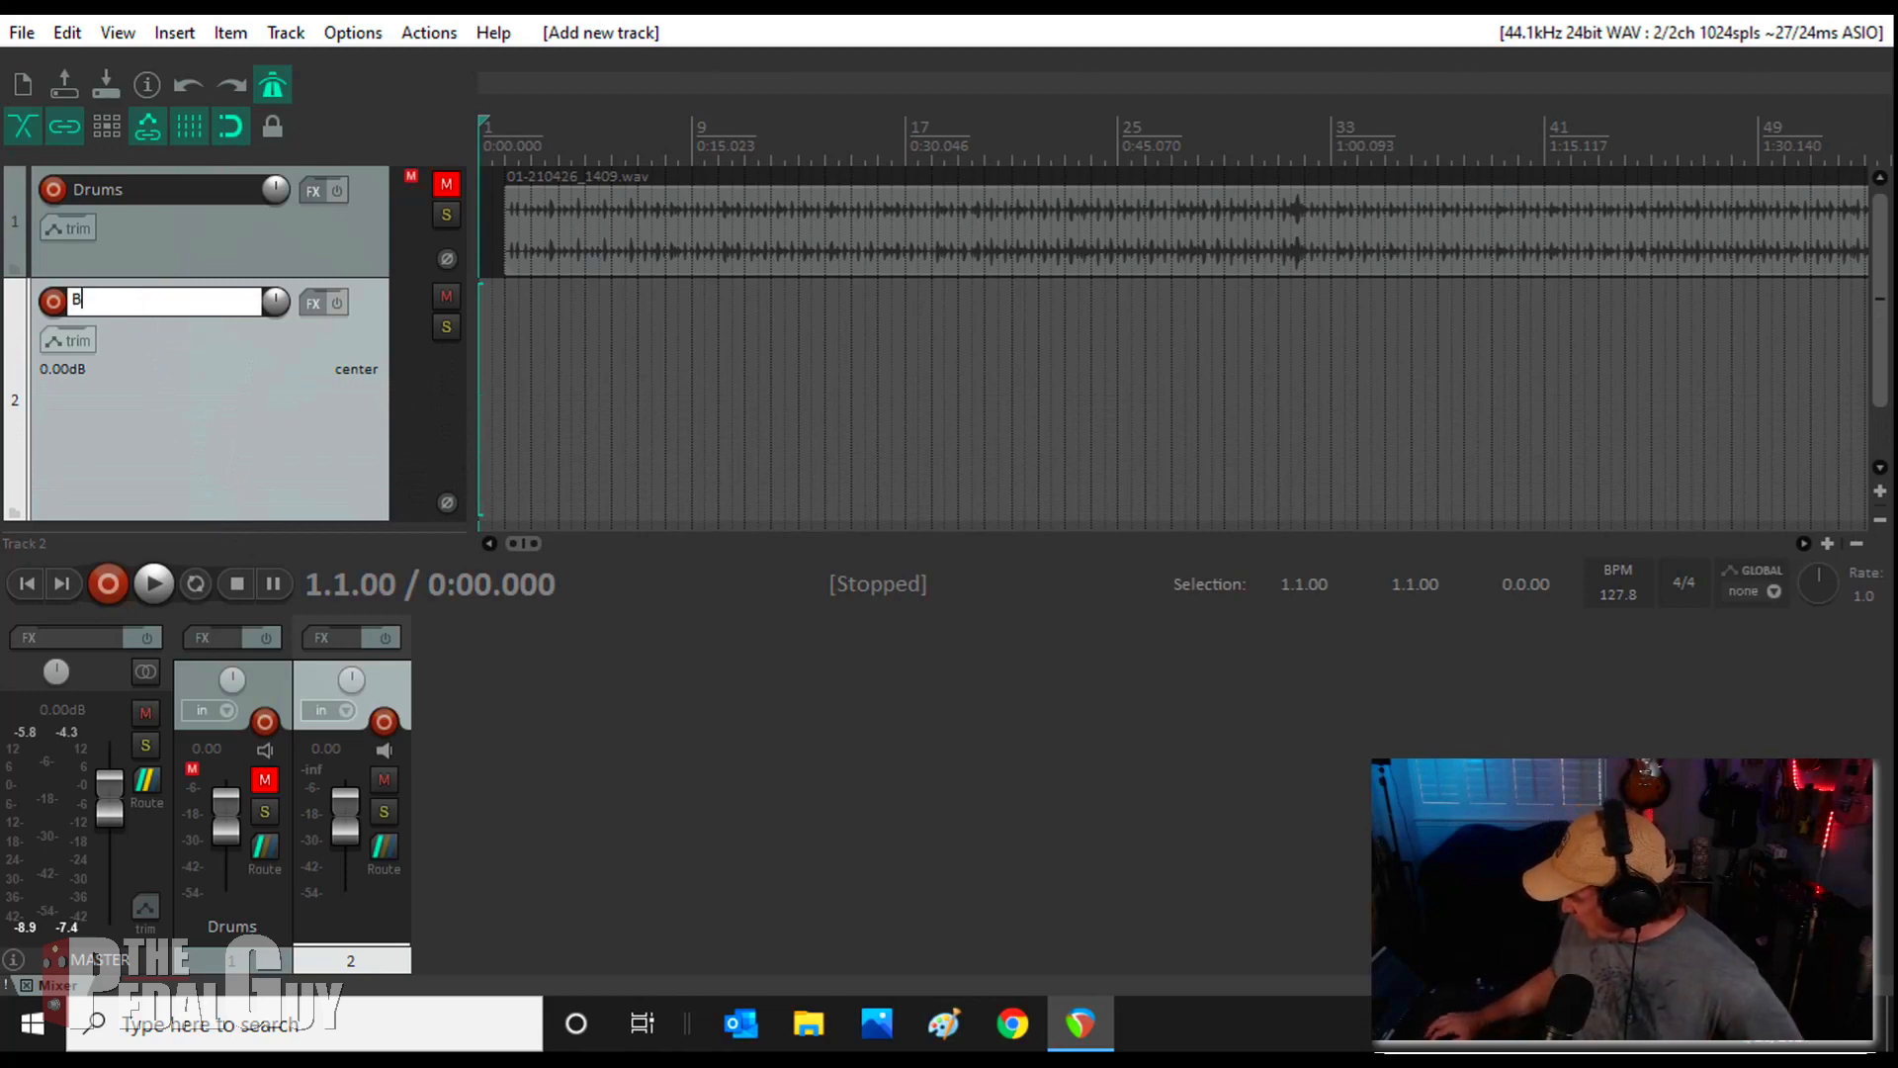
text(Bass)
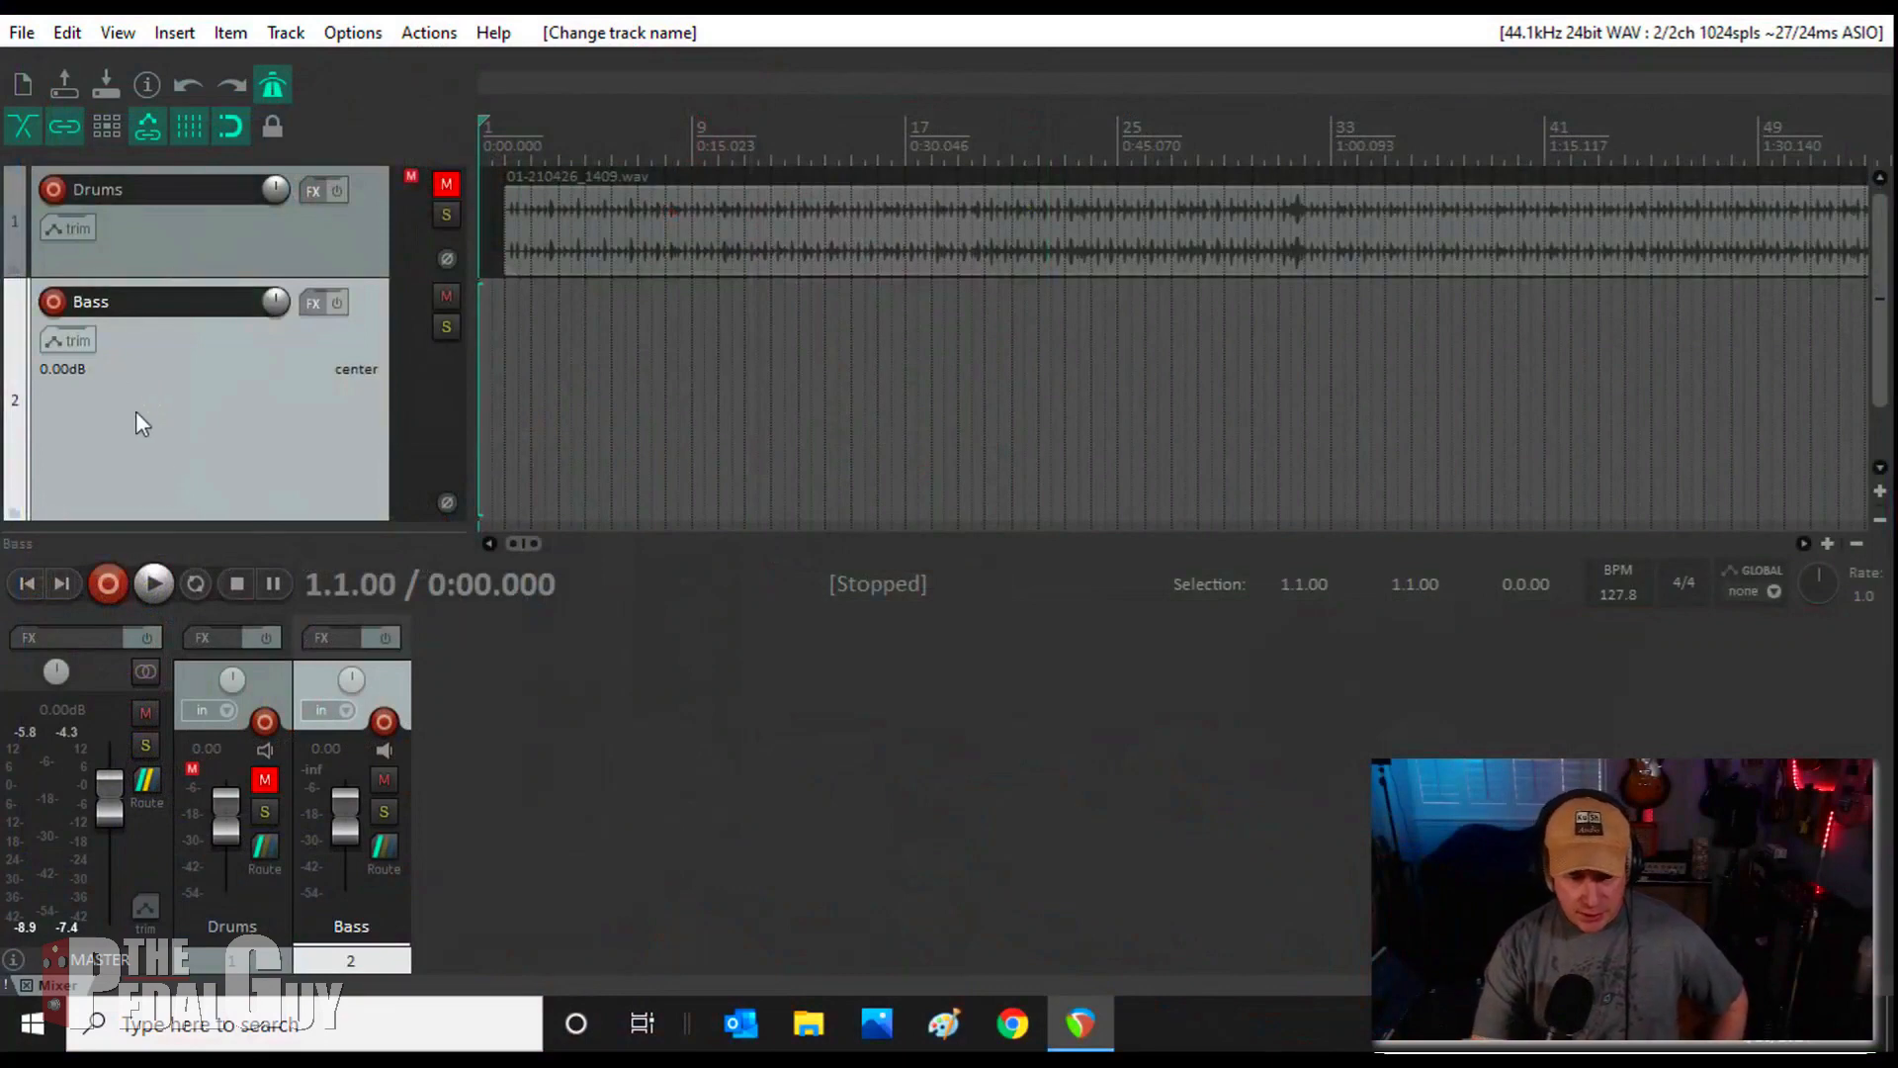
Step: Record-arm the Bass track and toggle its input monitoring on, then off
click(52, 302)
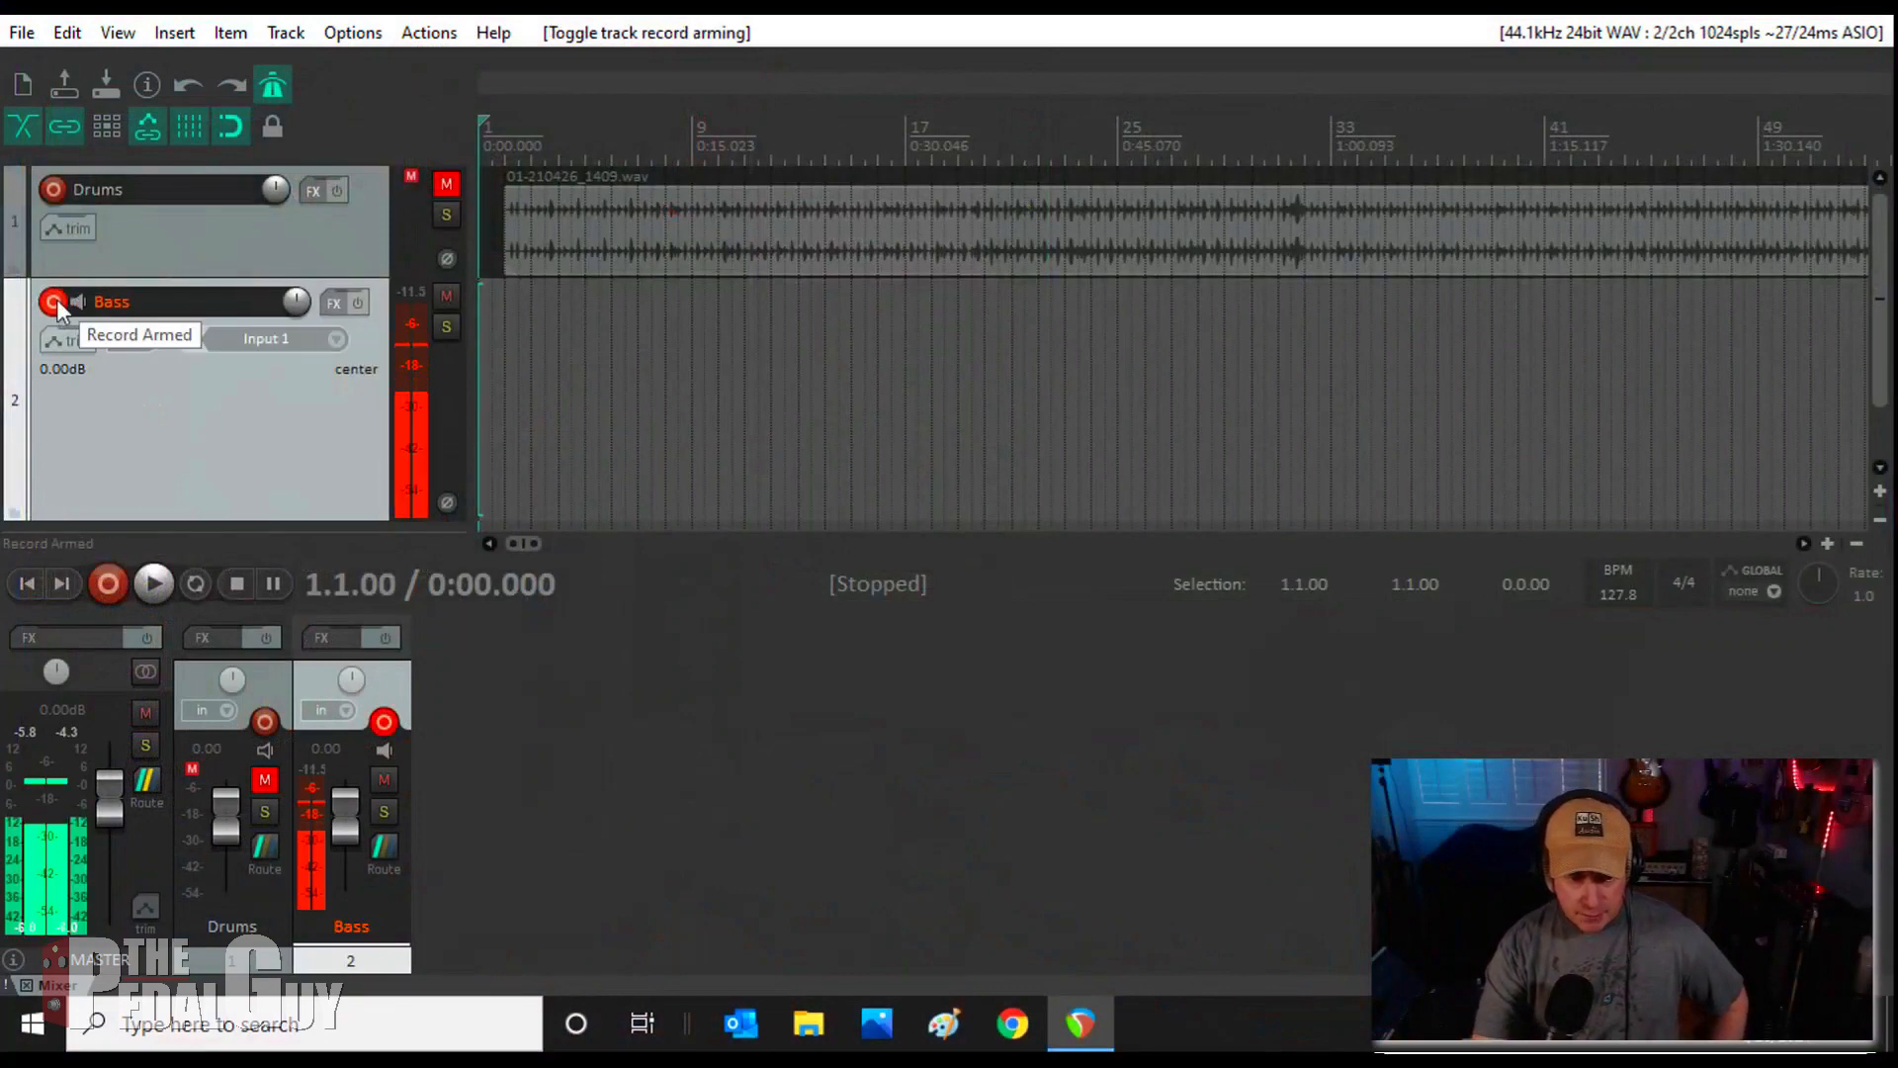
click(77, 301)
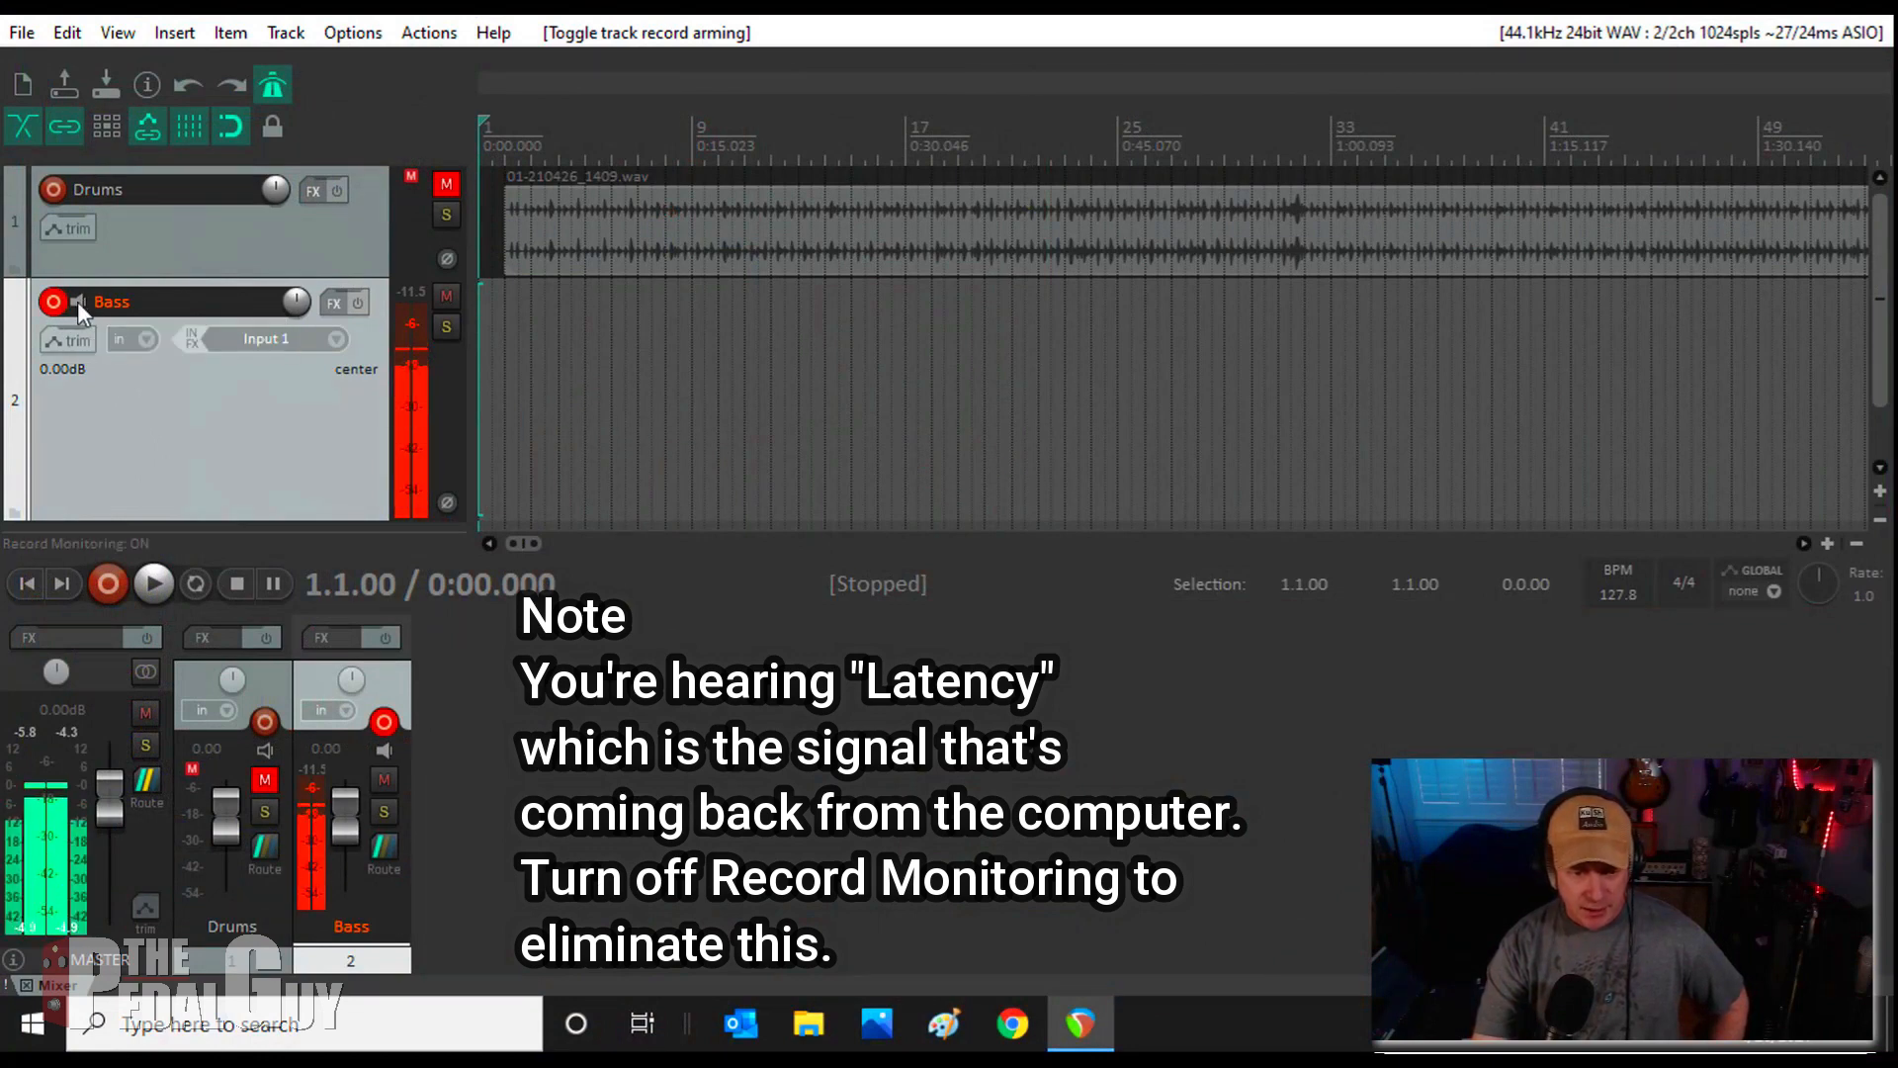
click(79, 301)
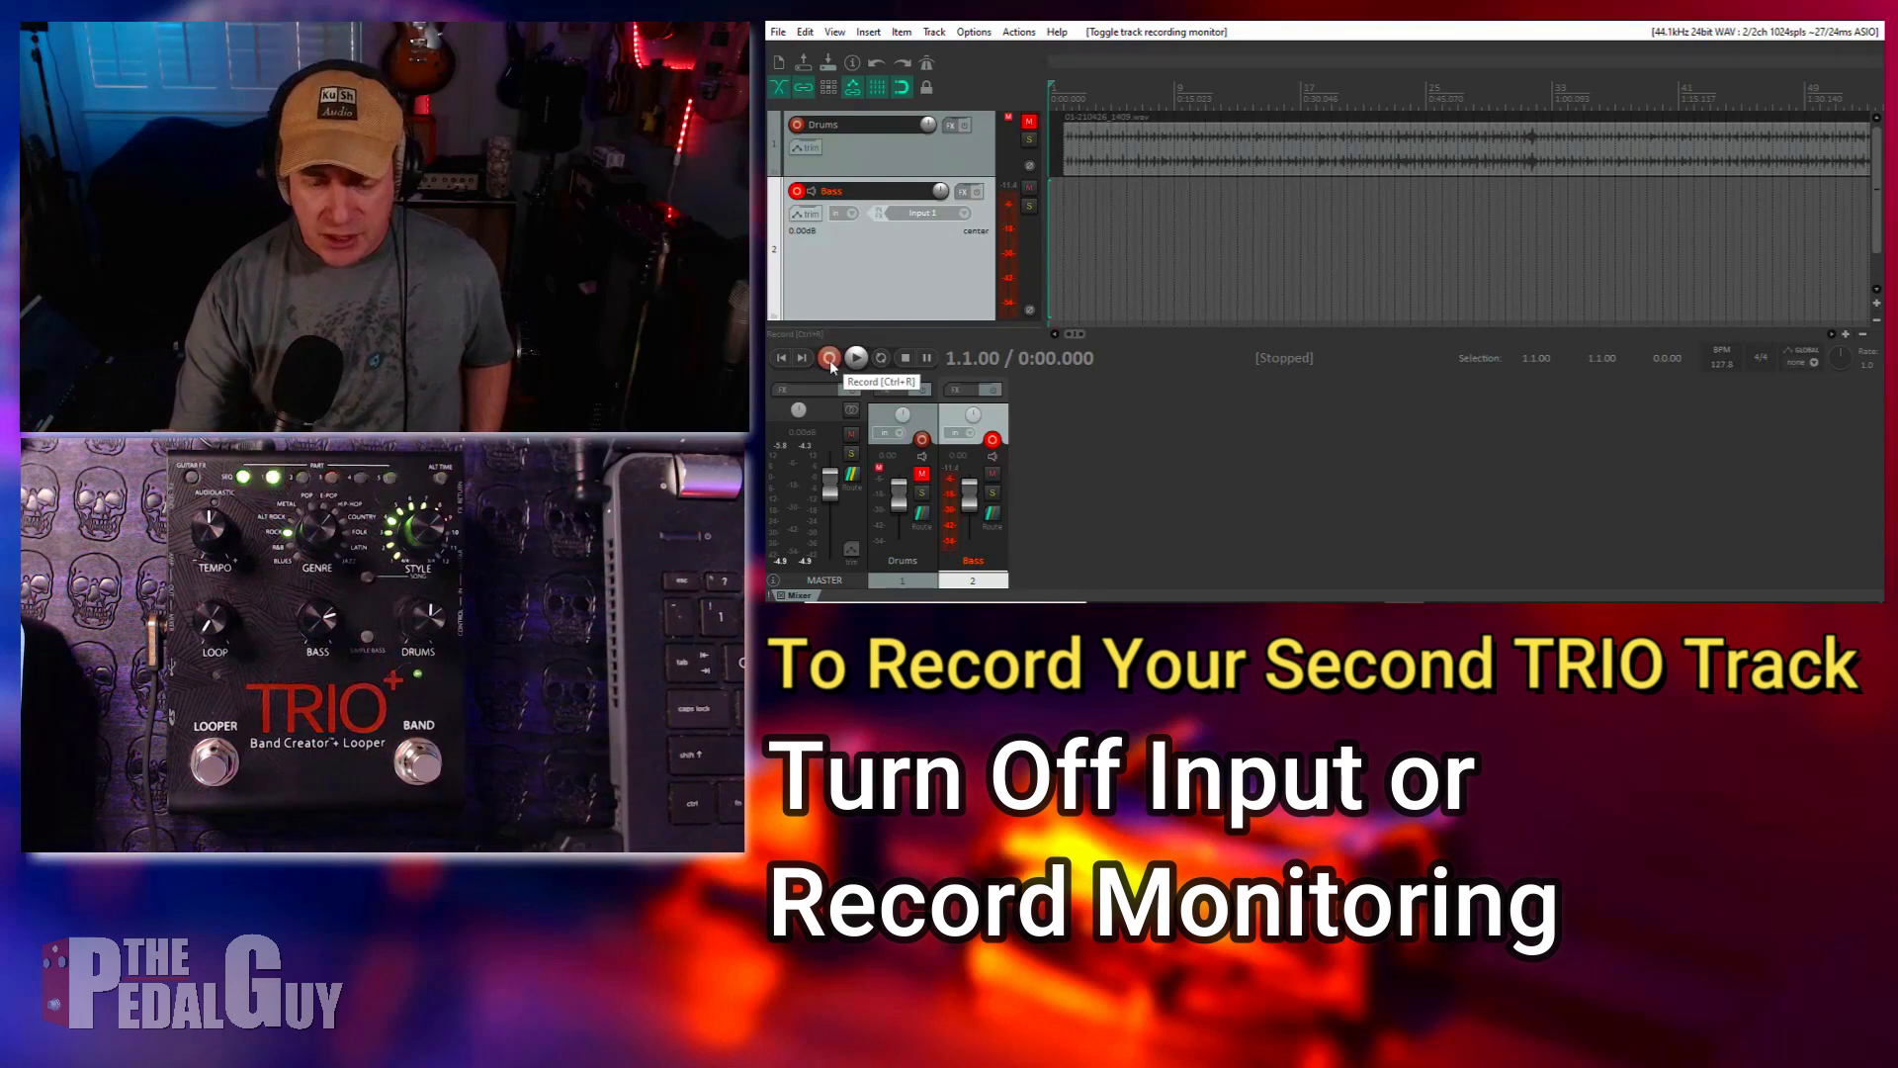
Step: Start recording the bass part from the transport Record button
click(829, 358)
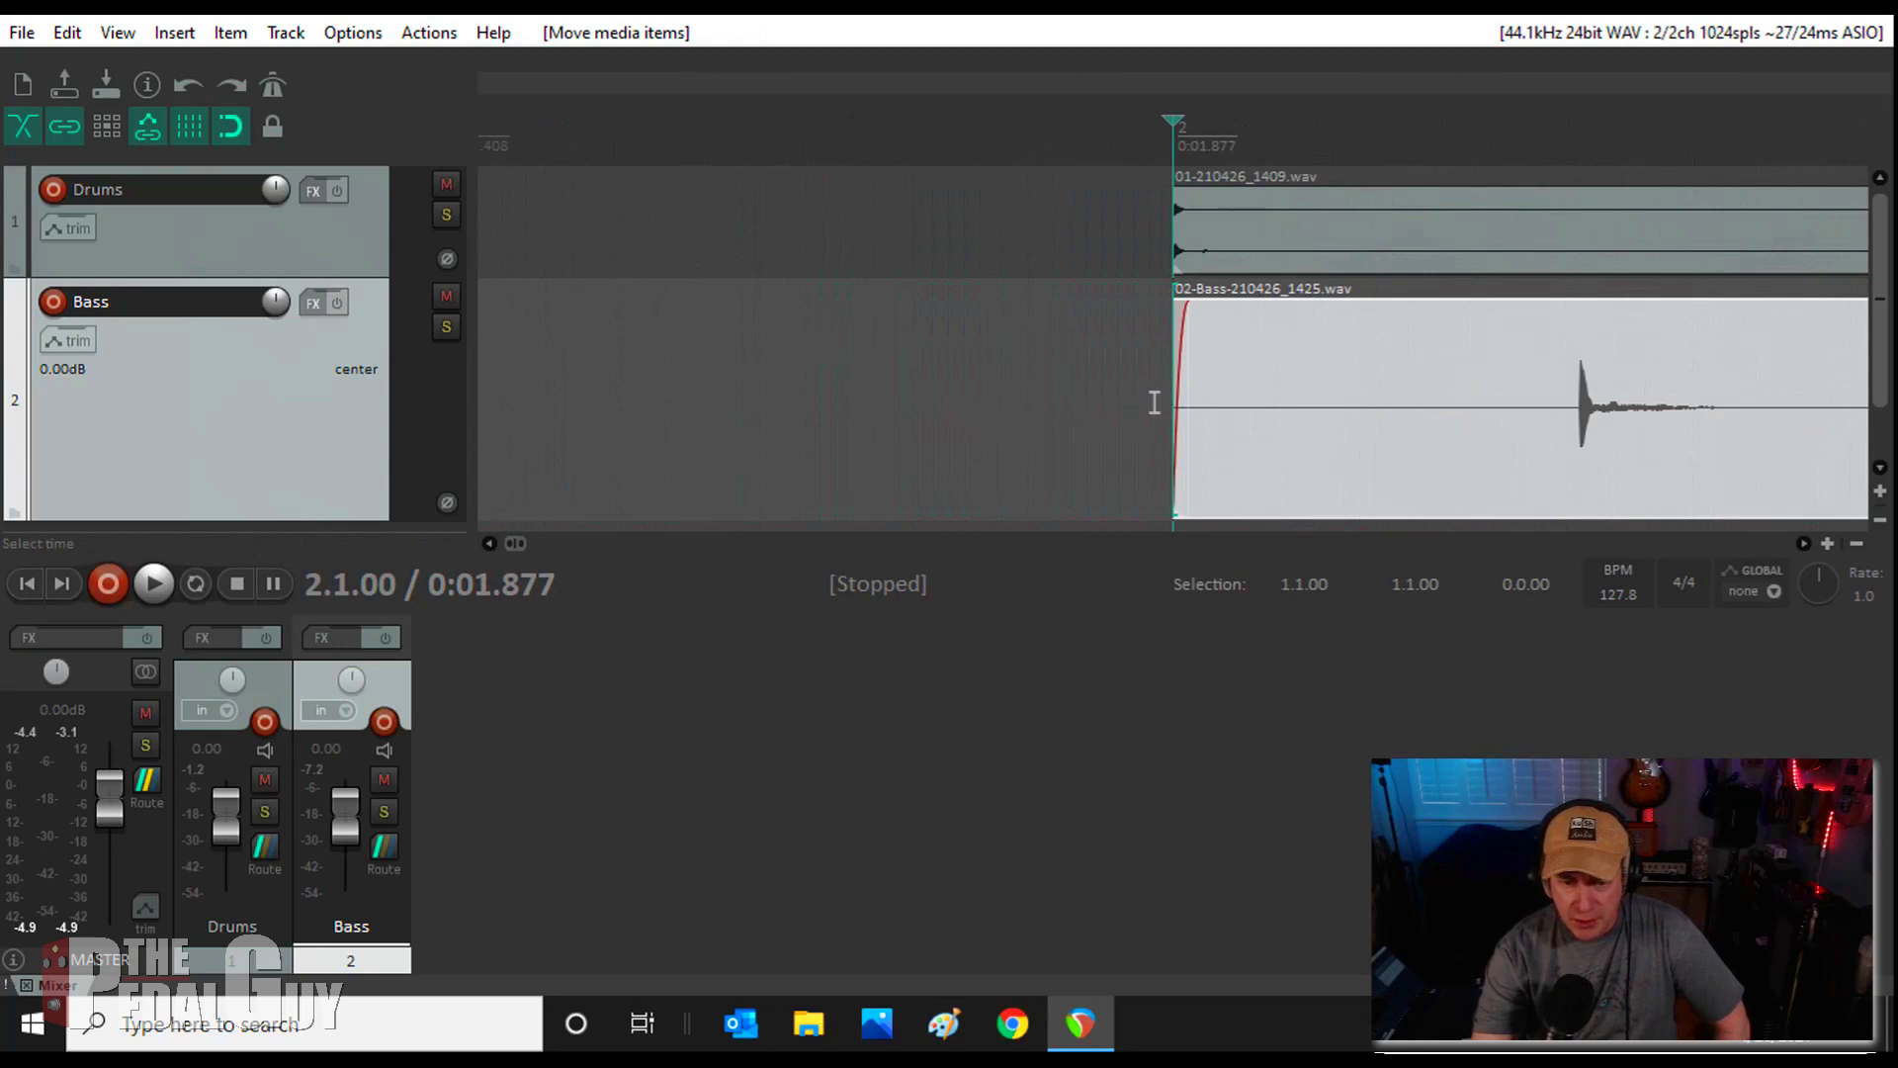
mouse_move(1181, 304)
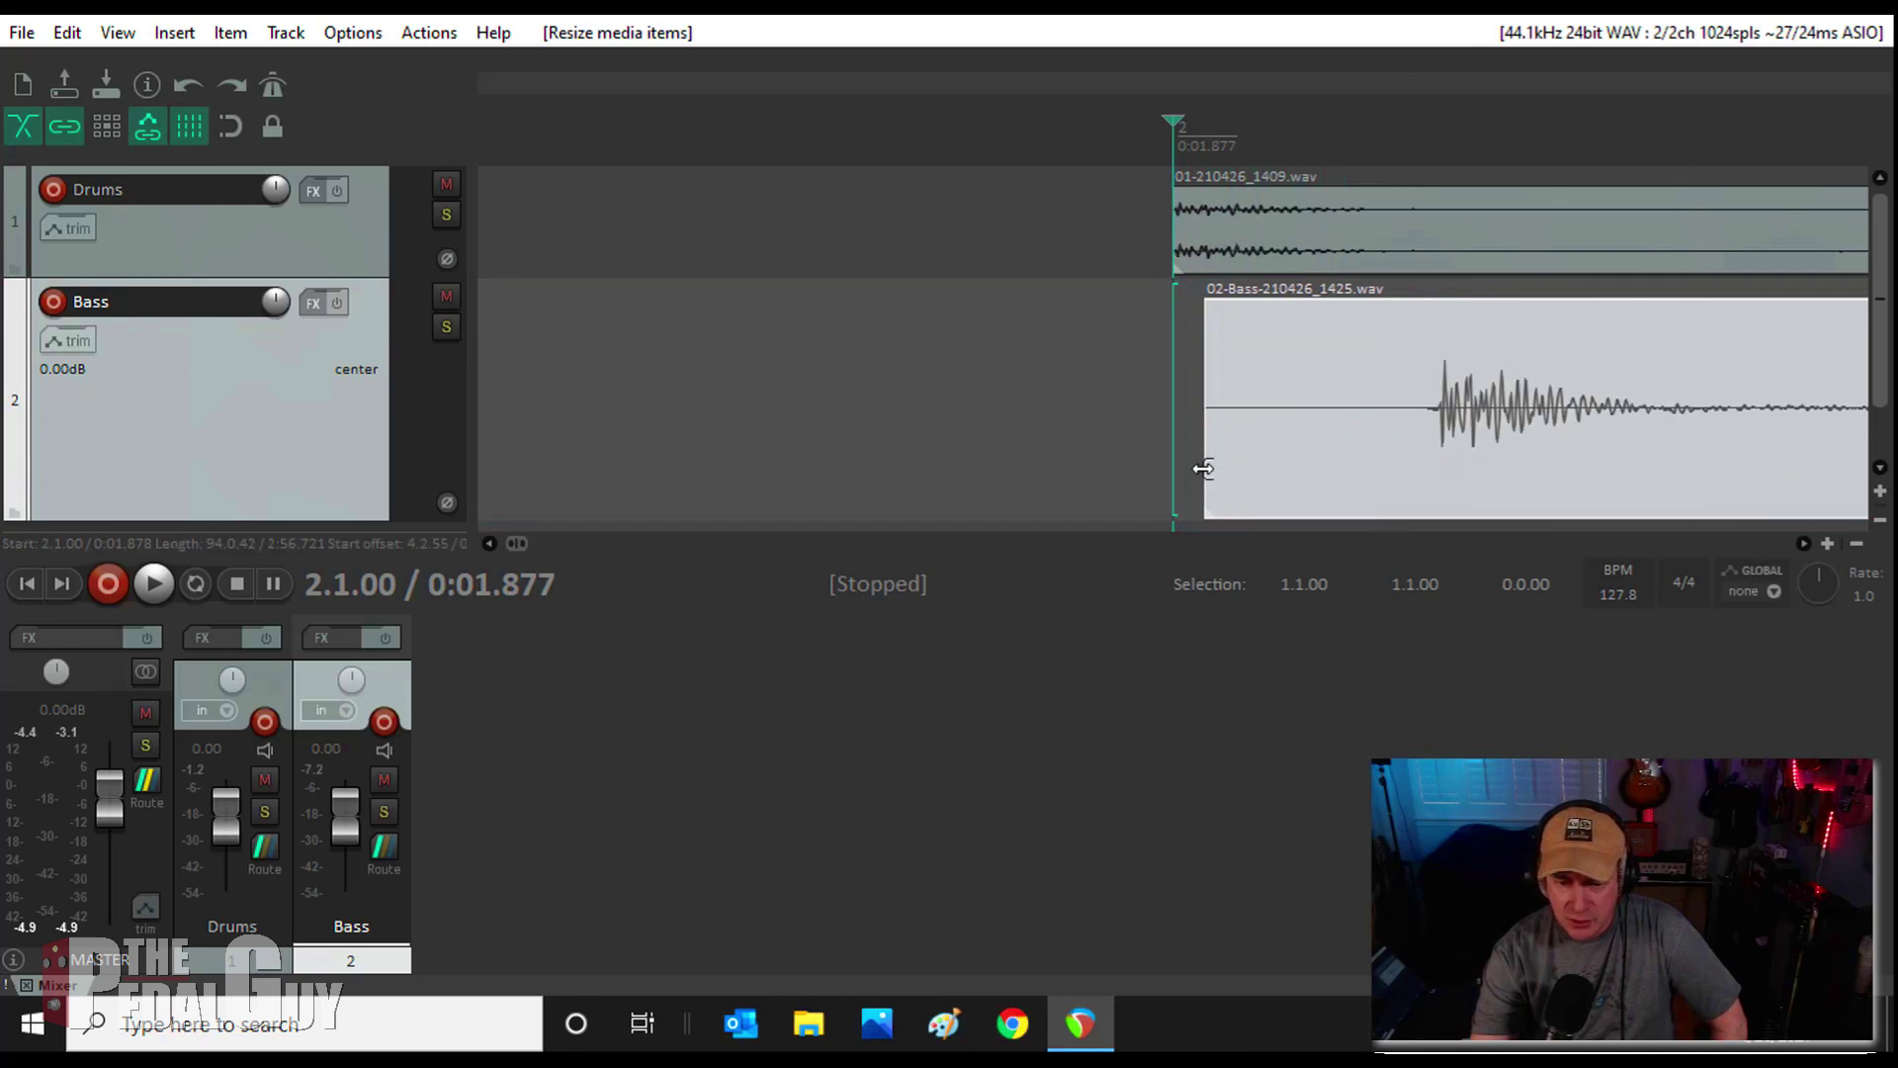
Step: Trim the empty start off the Bass take by dragging its left edge
drag(1204, 468, 1417, 469)
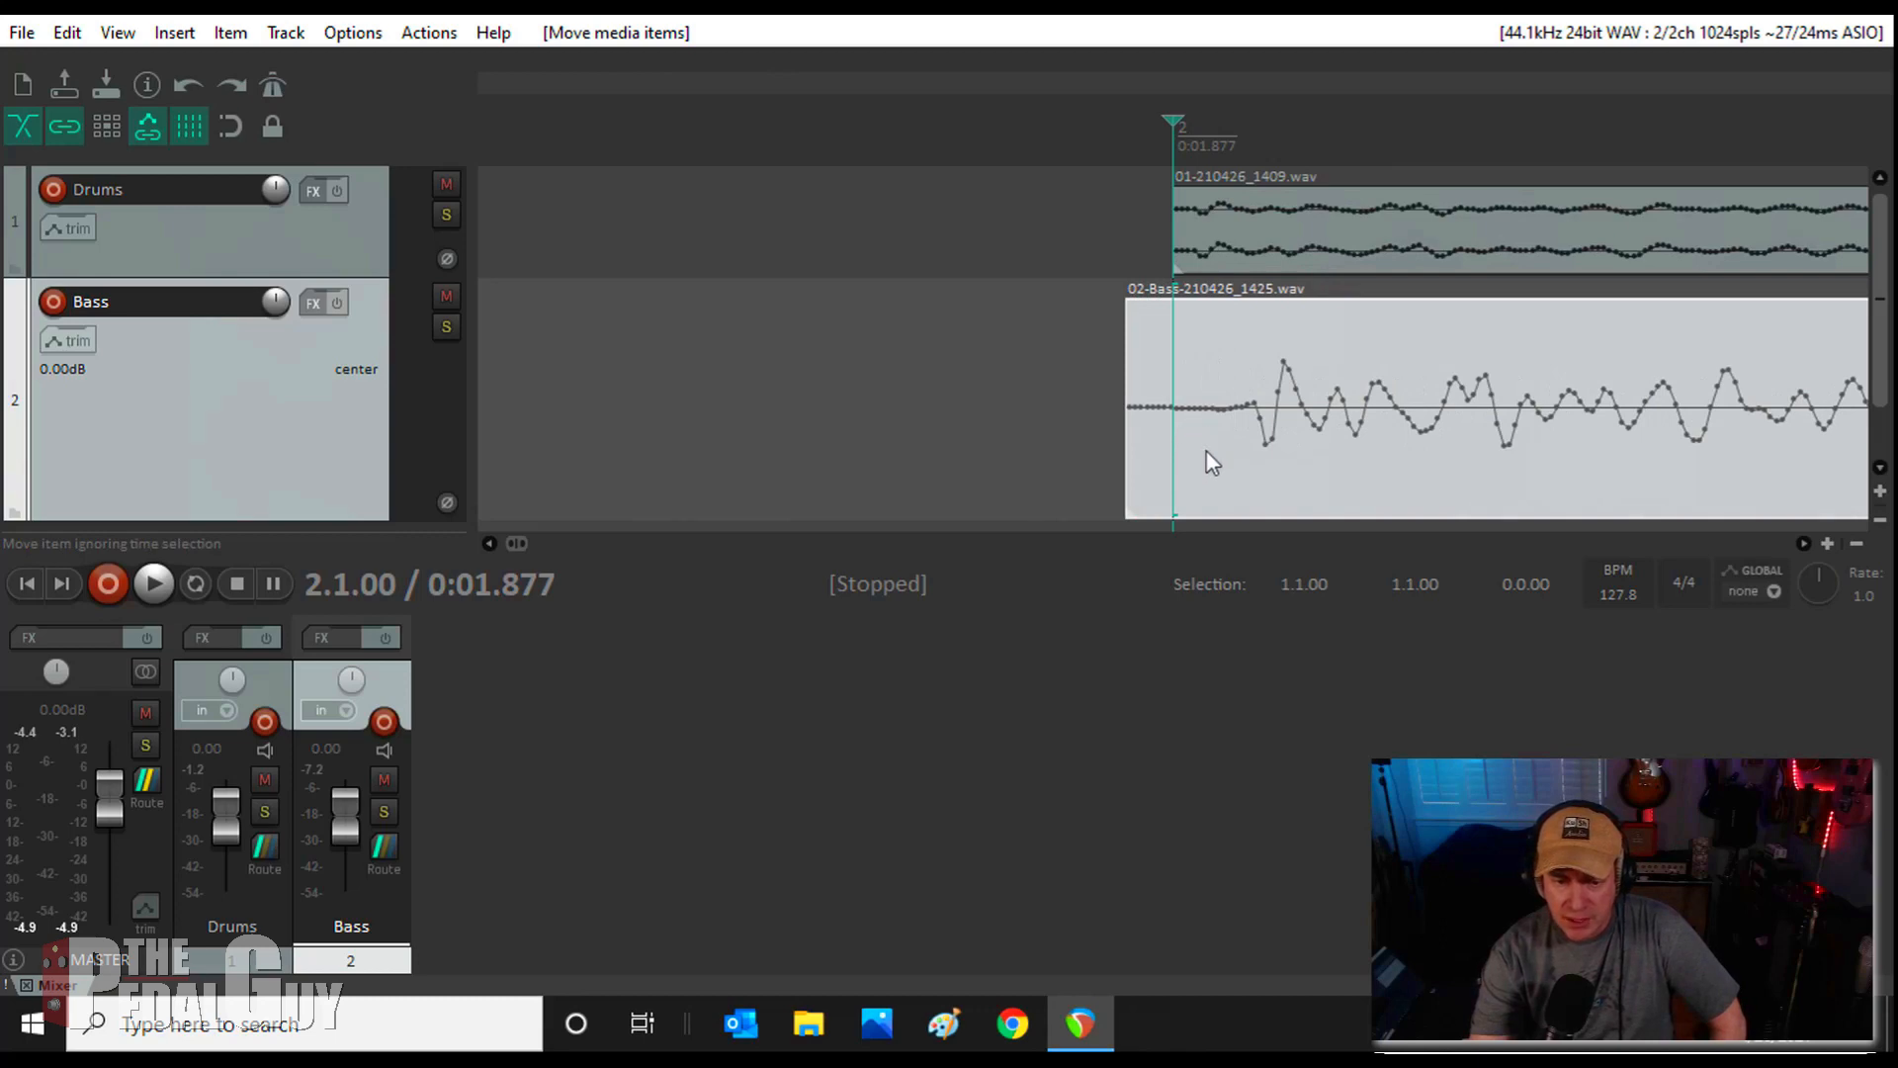
mouse_move(1222, 472)
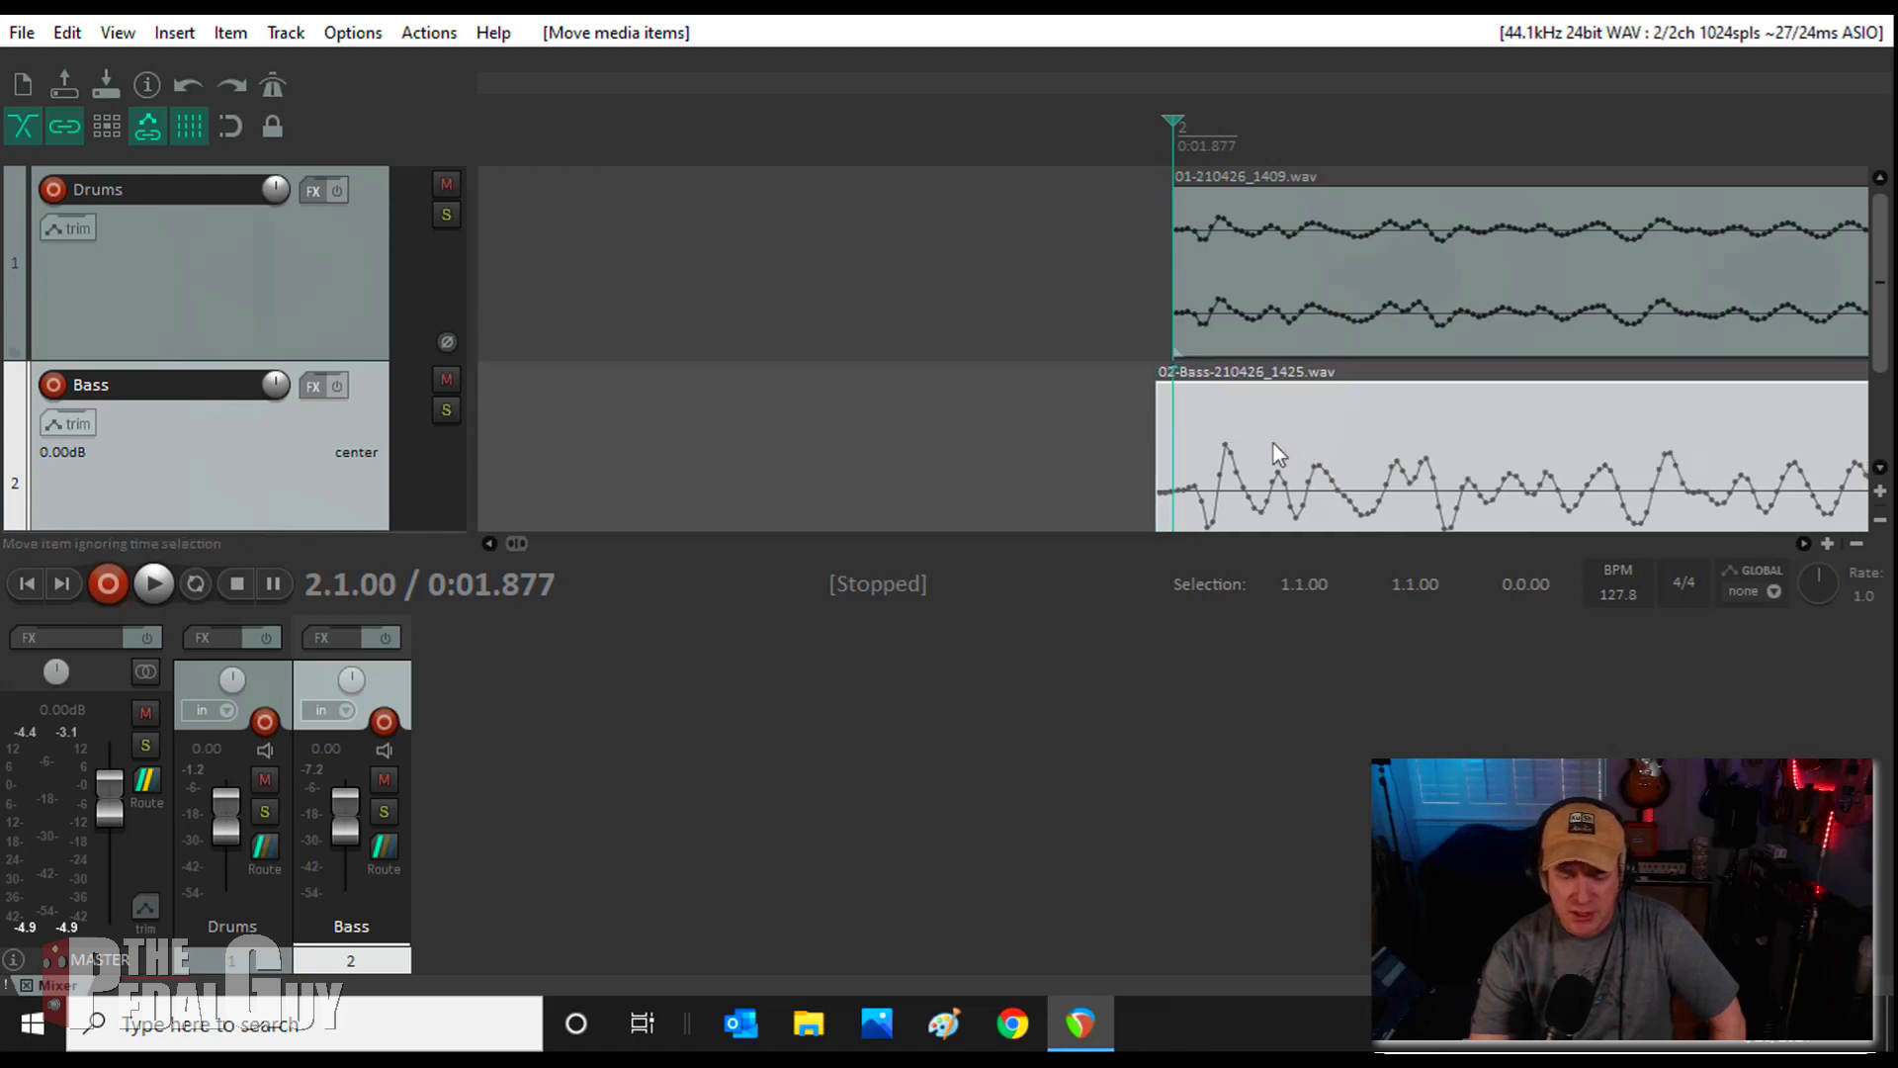
mouse_move(229, 127)
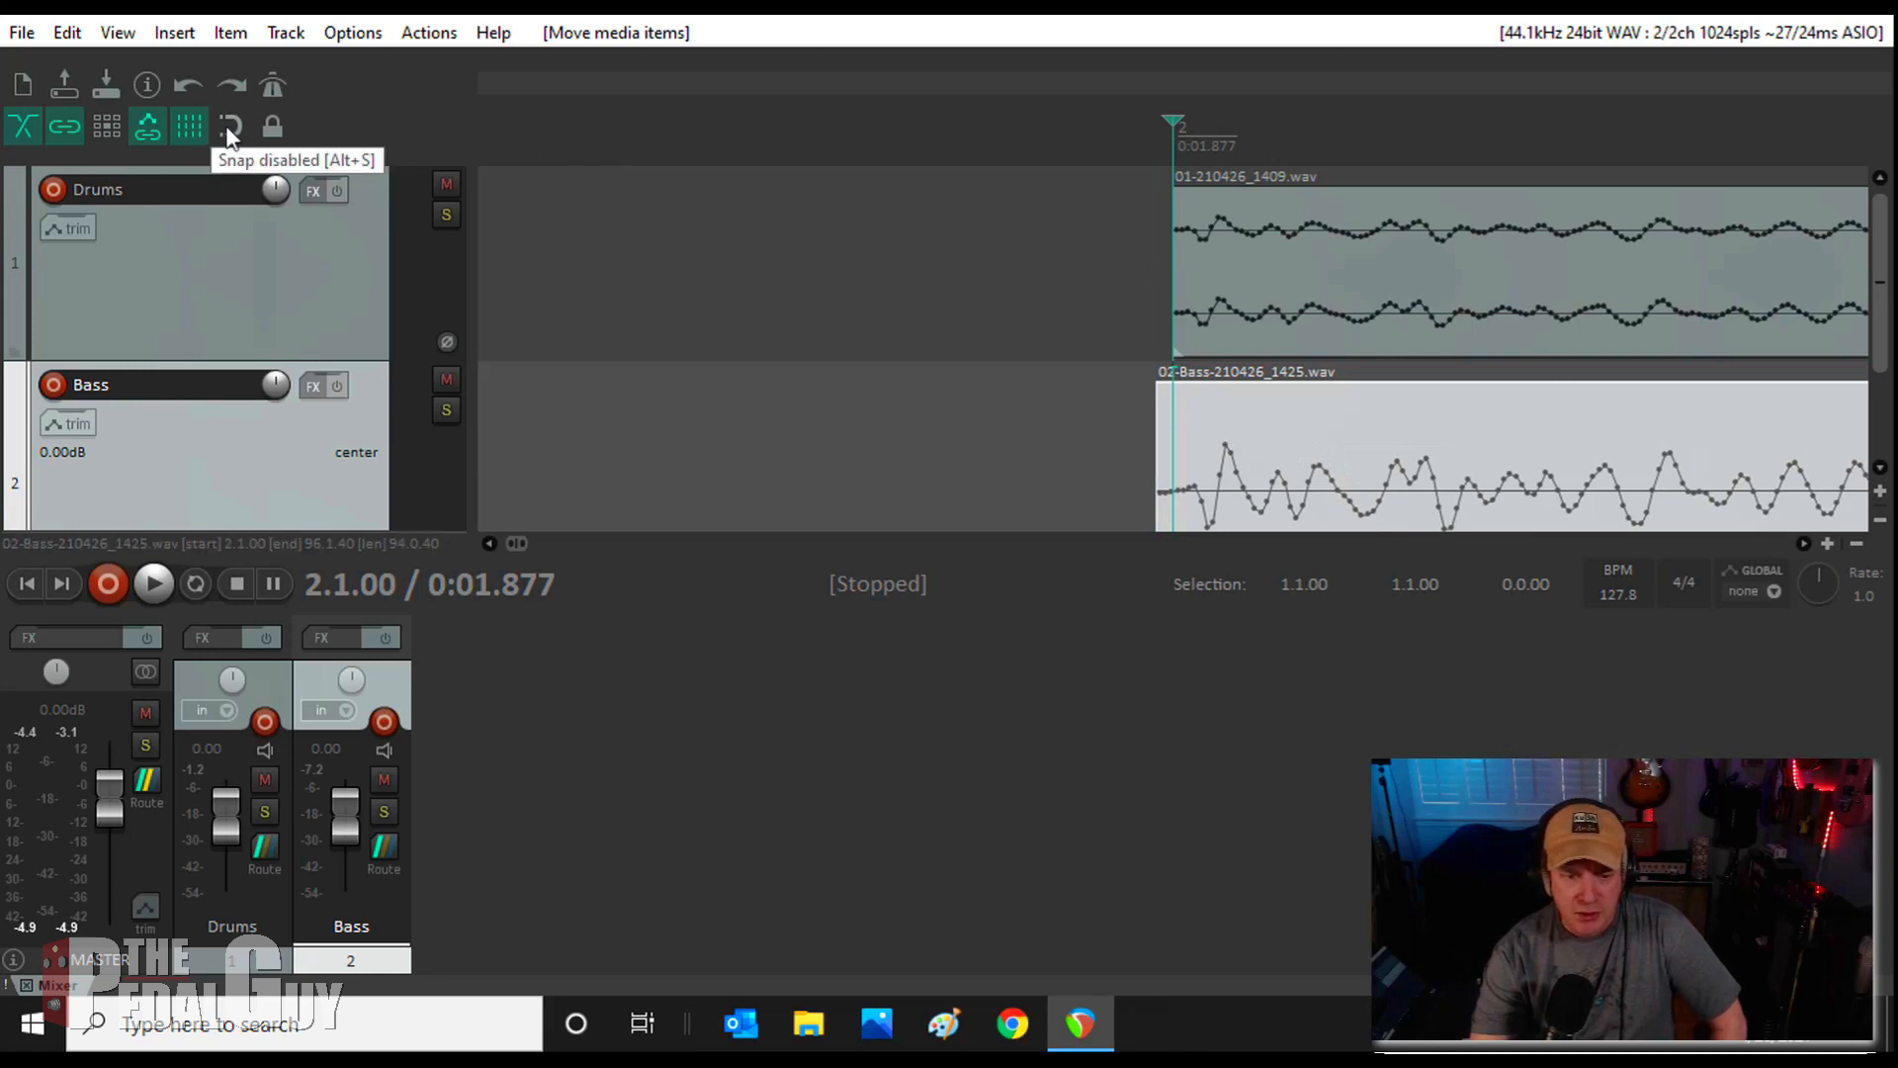
Step: Enable snapping and zoom out the timeline to align the Bass item
click(232, 127)
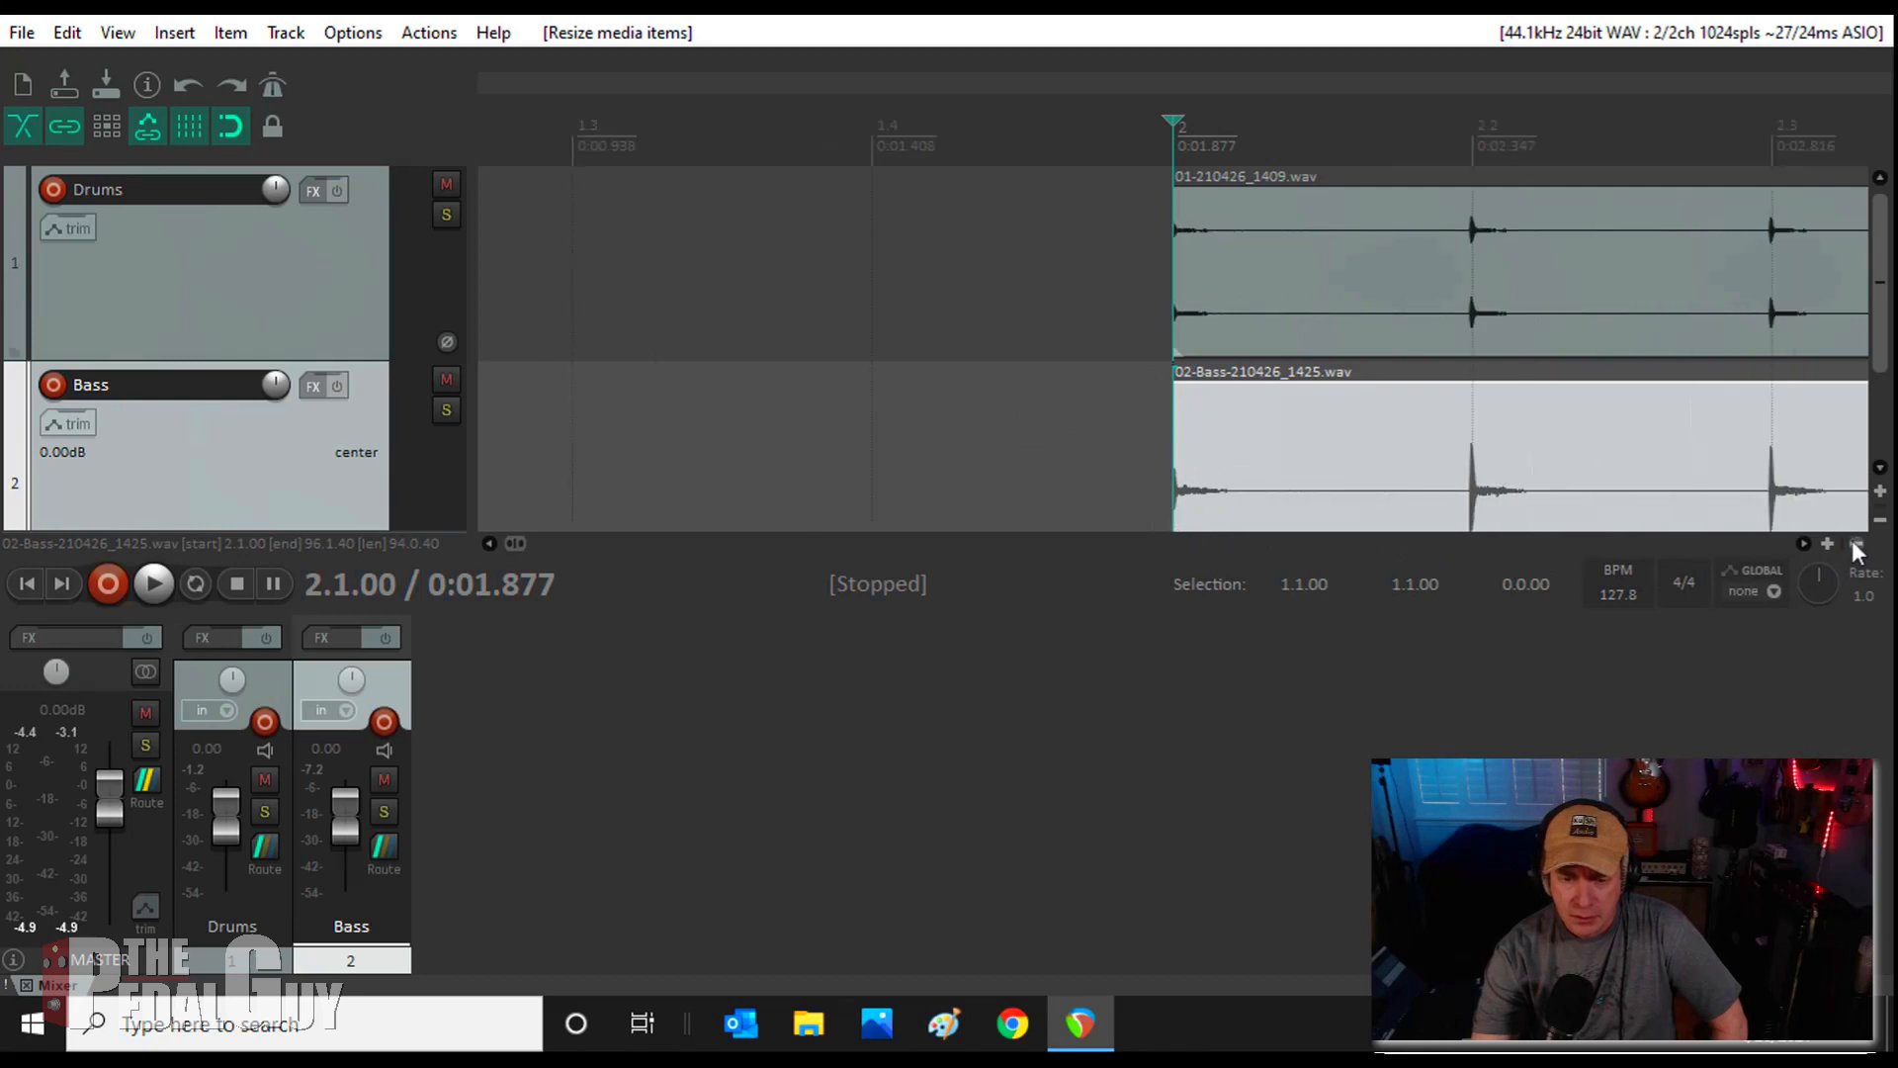
click(1855, 544)
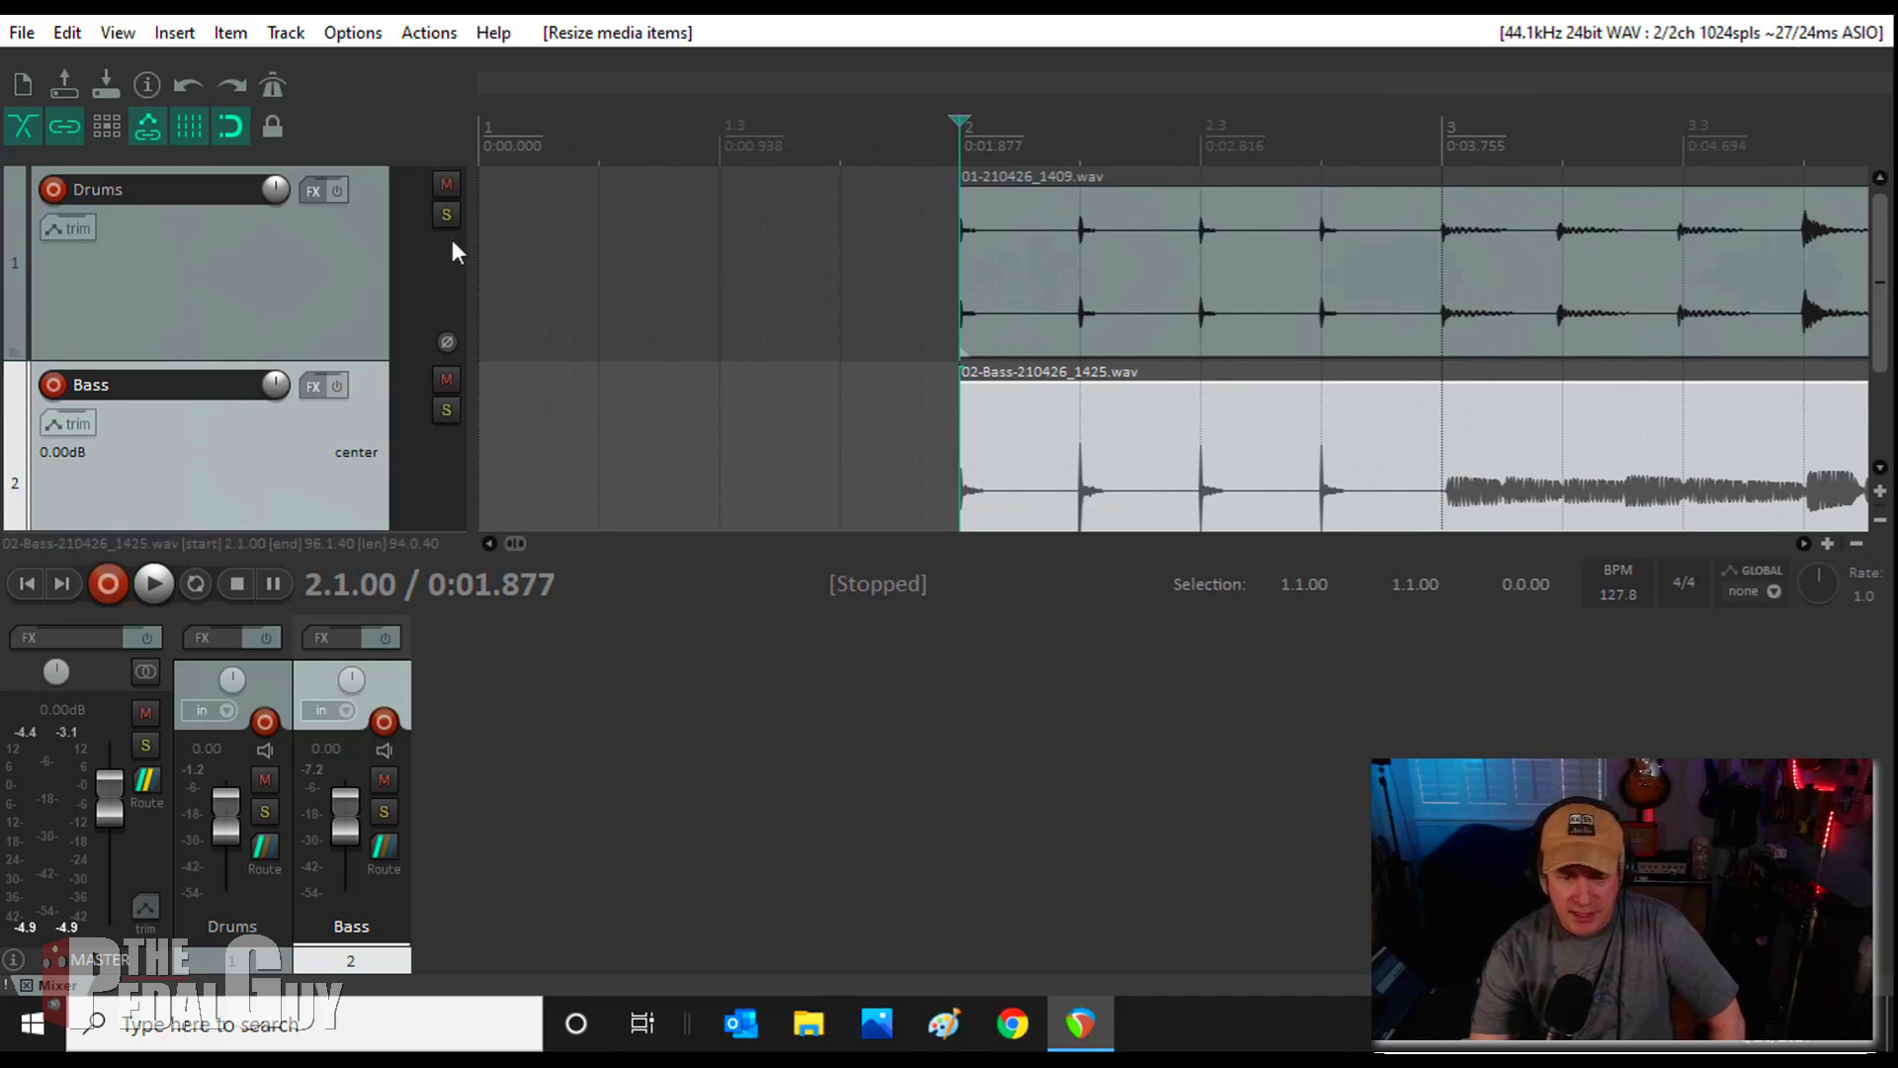
mouse_move(178, 546)
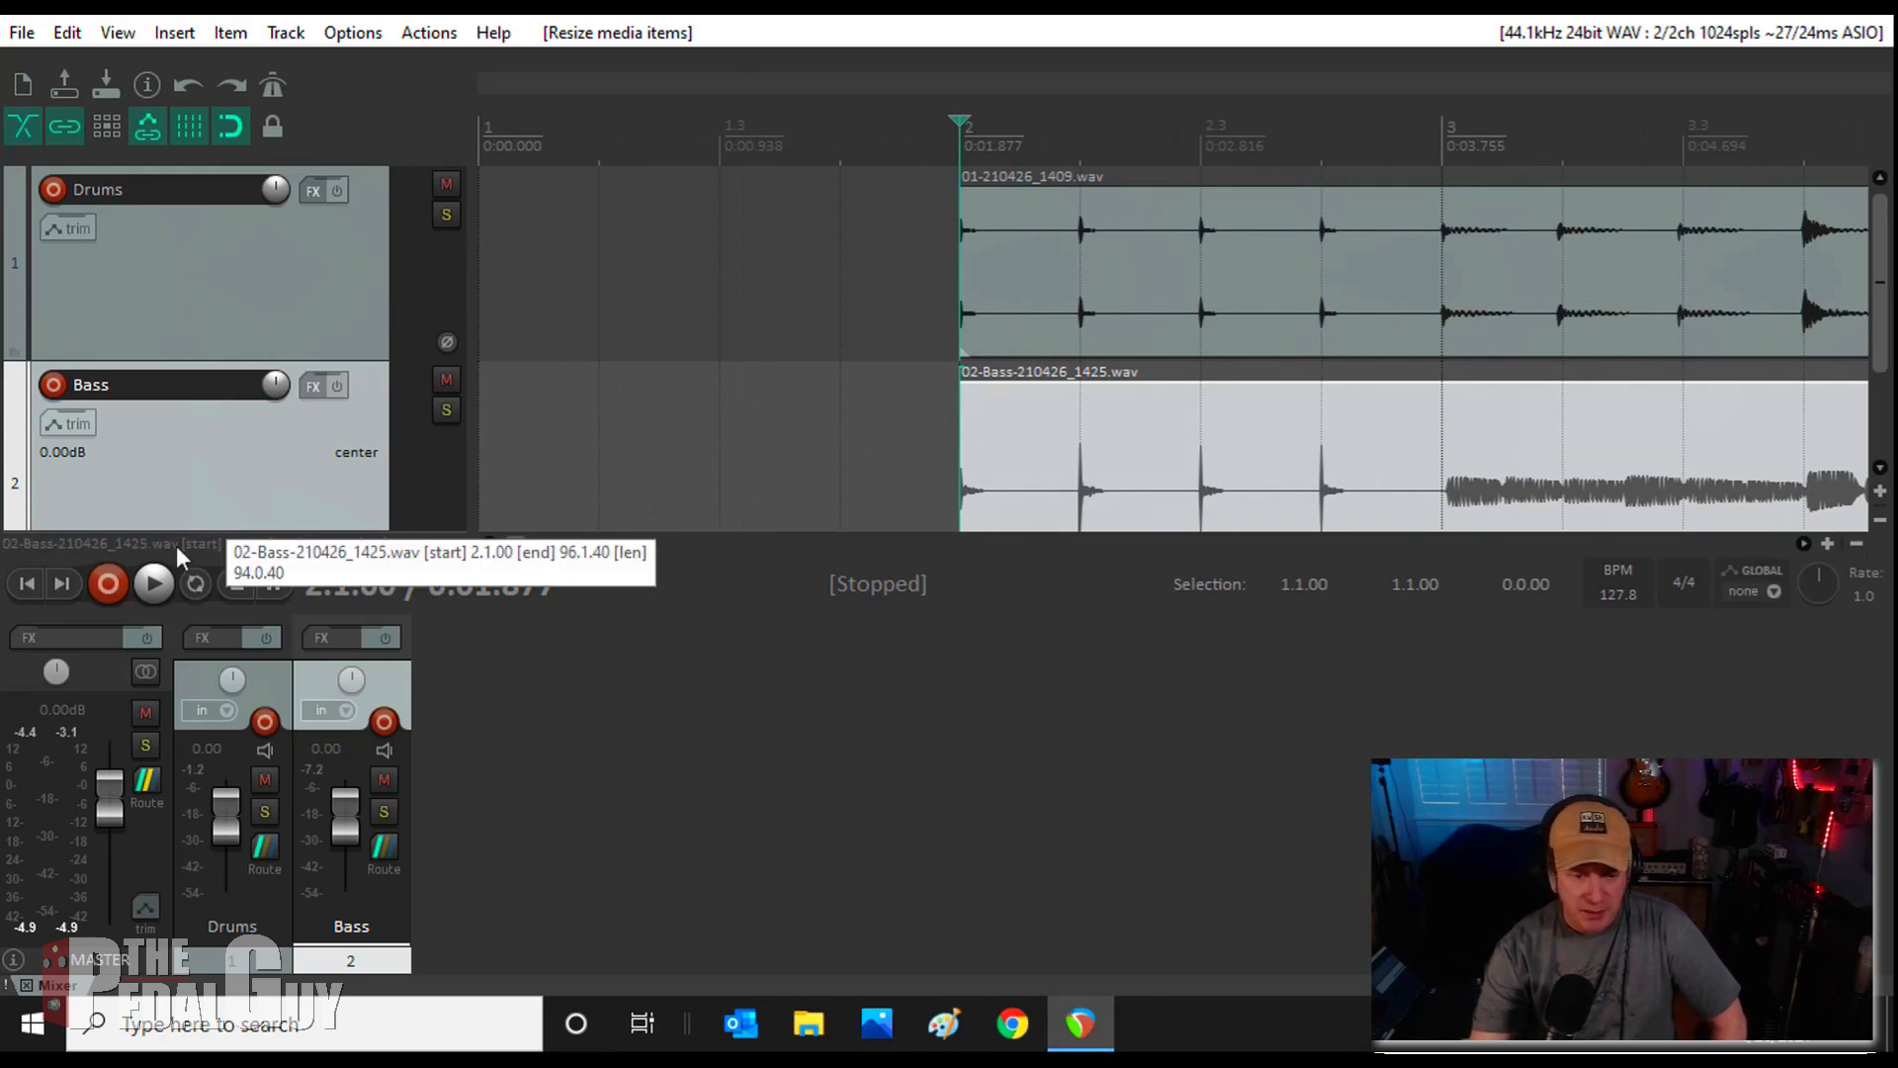
Step: Play back drums and bass together, then stop
click(153, 584)
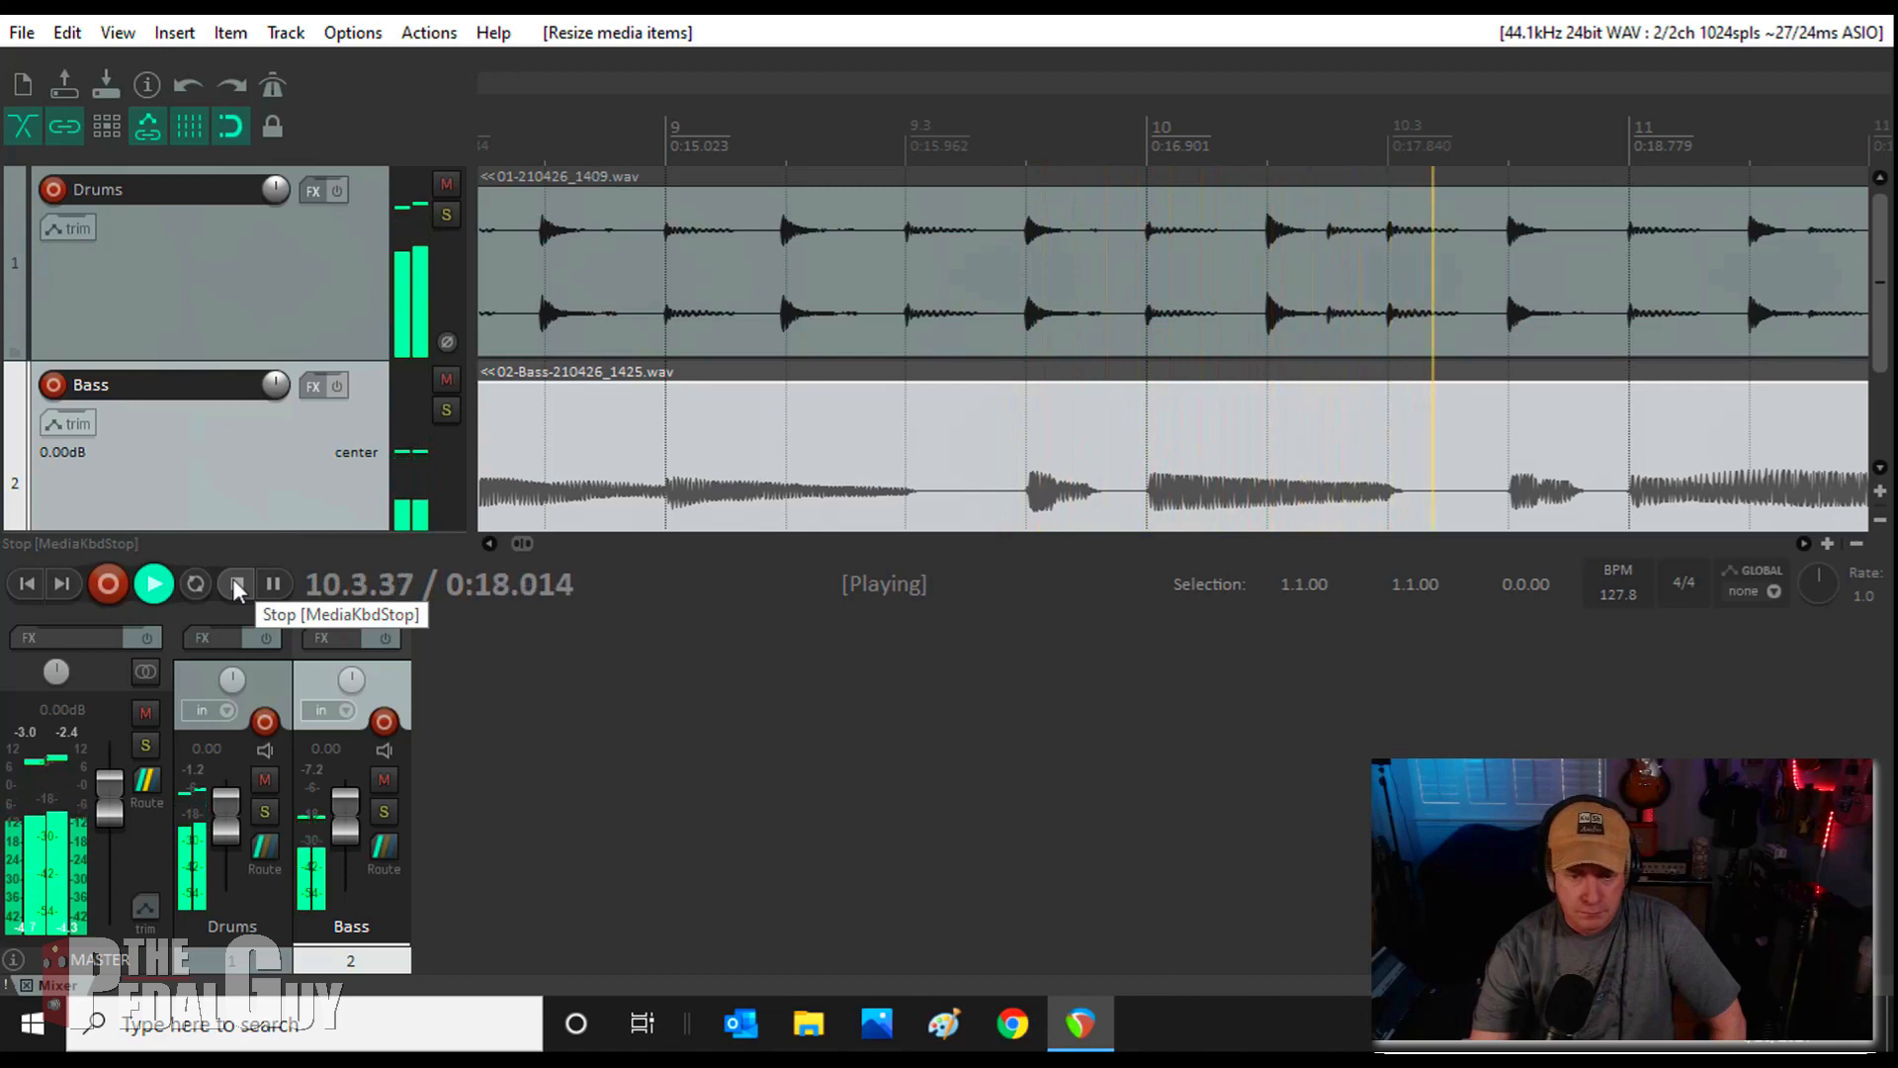
click(235, 585)
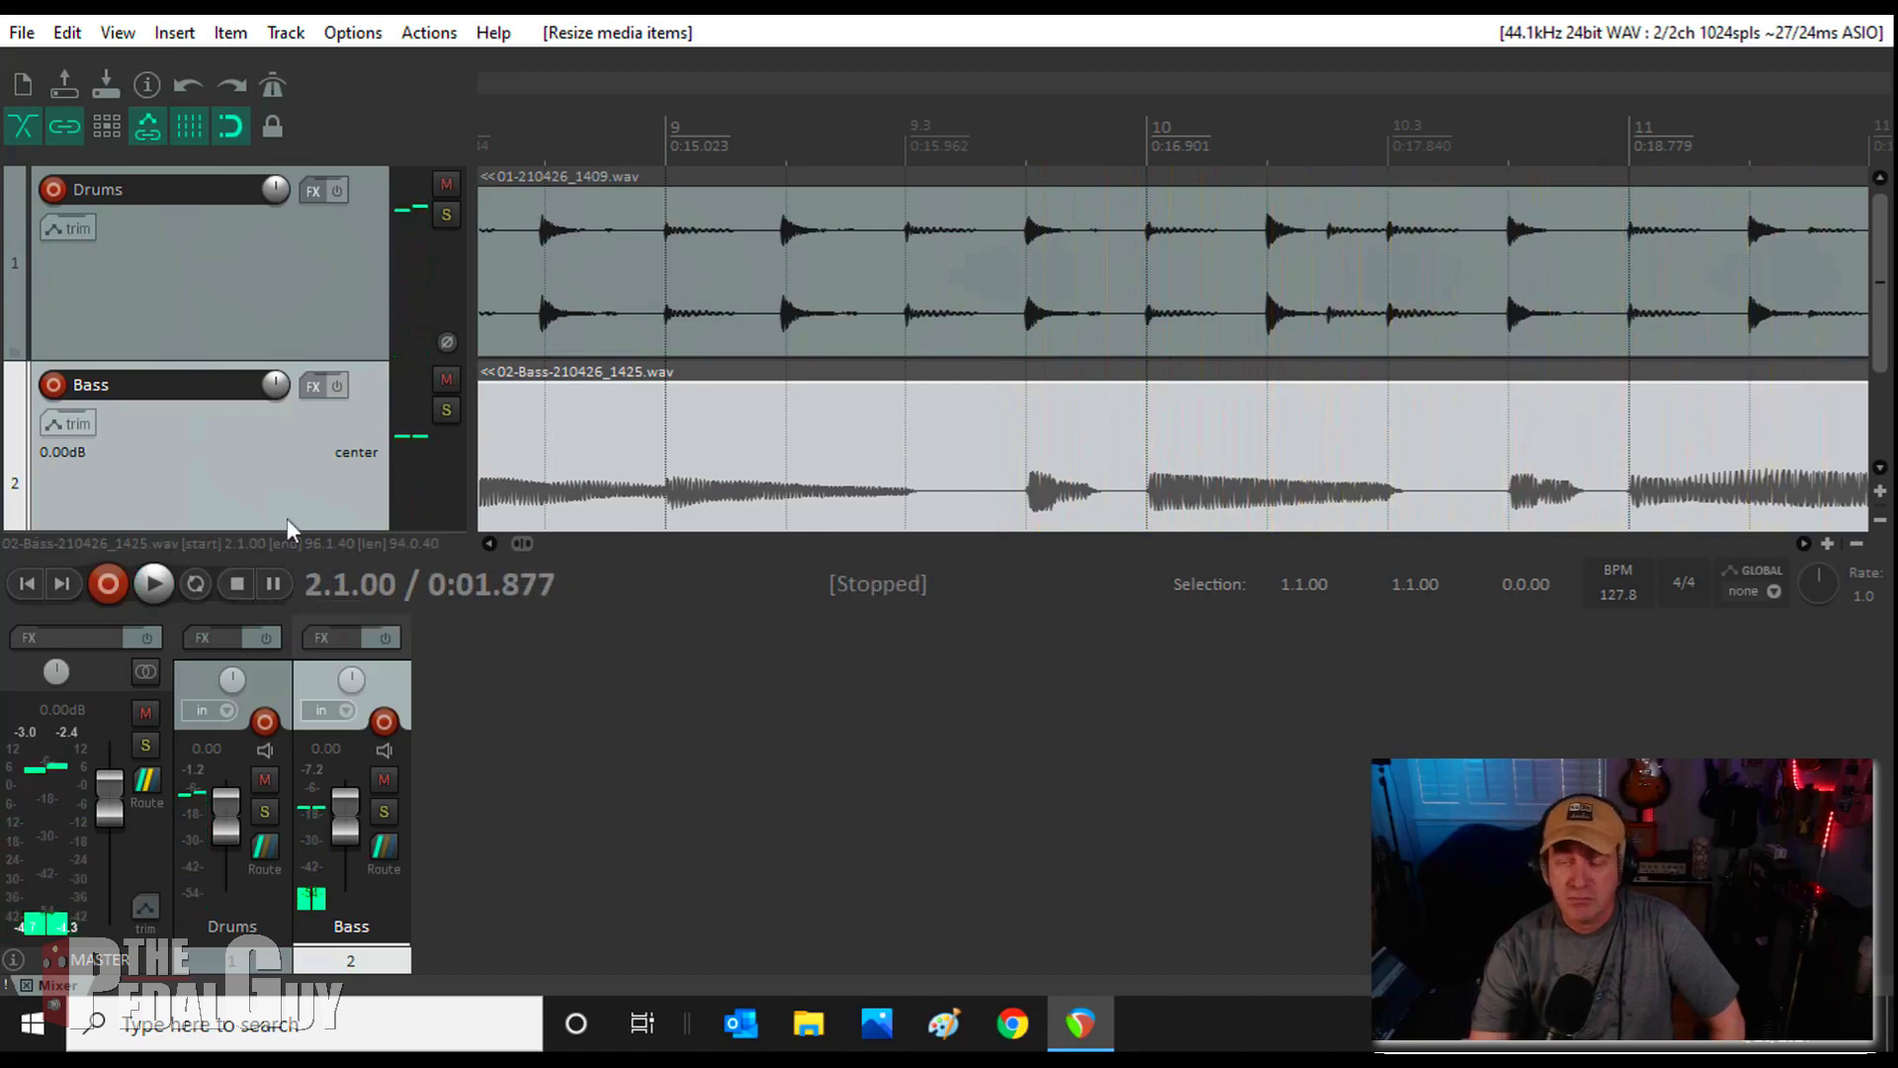